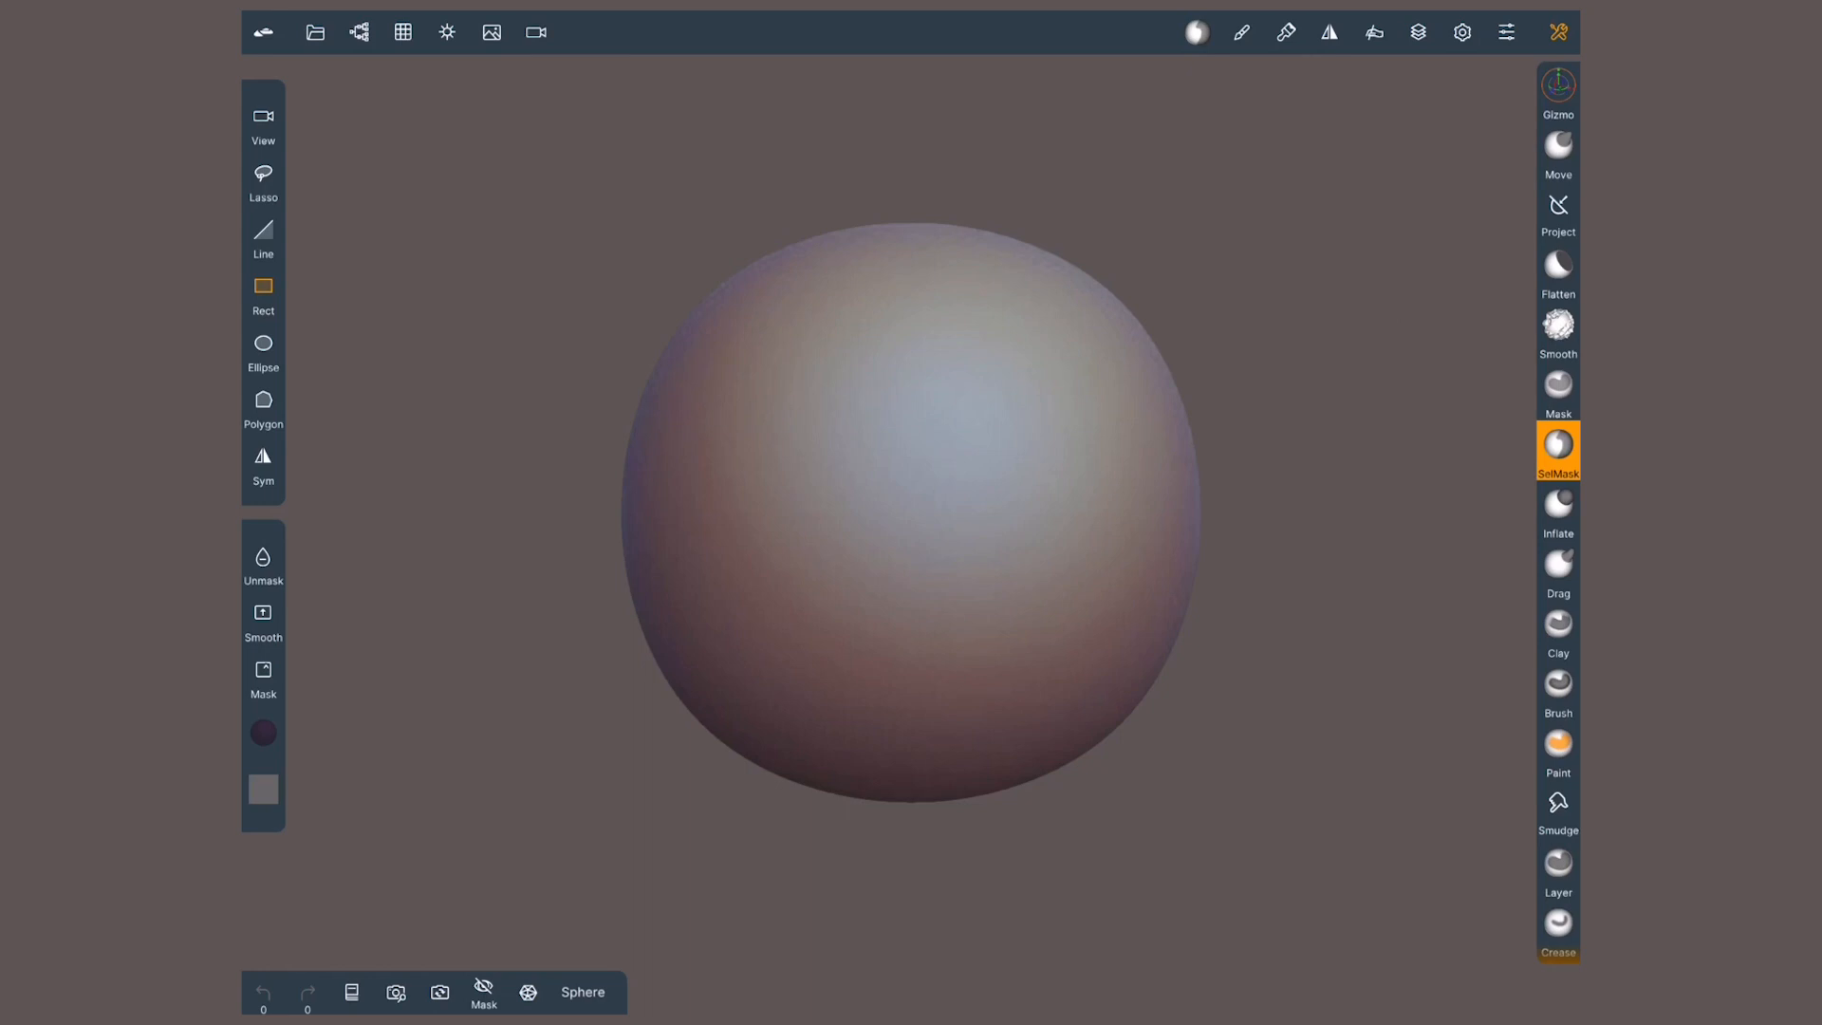
pyautogui.moveTo(358, 32)
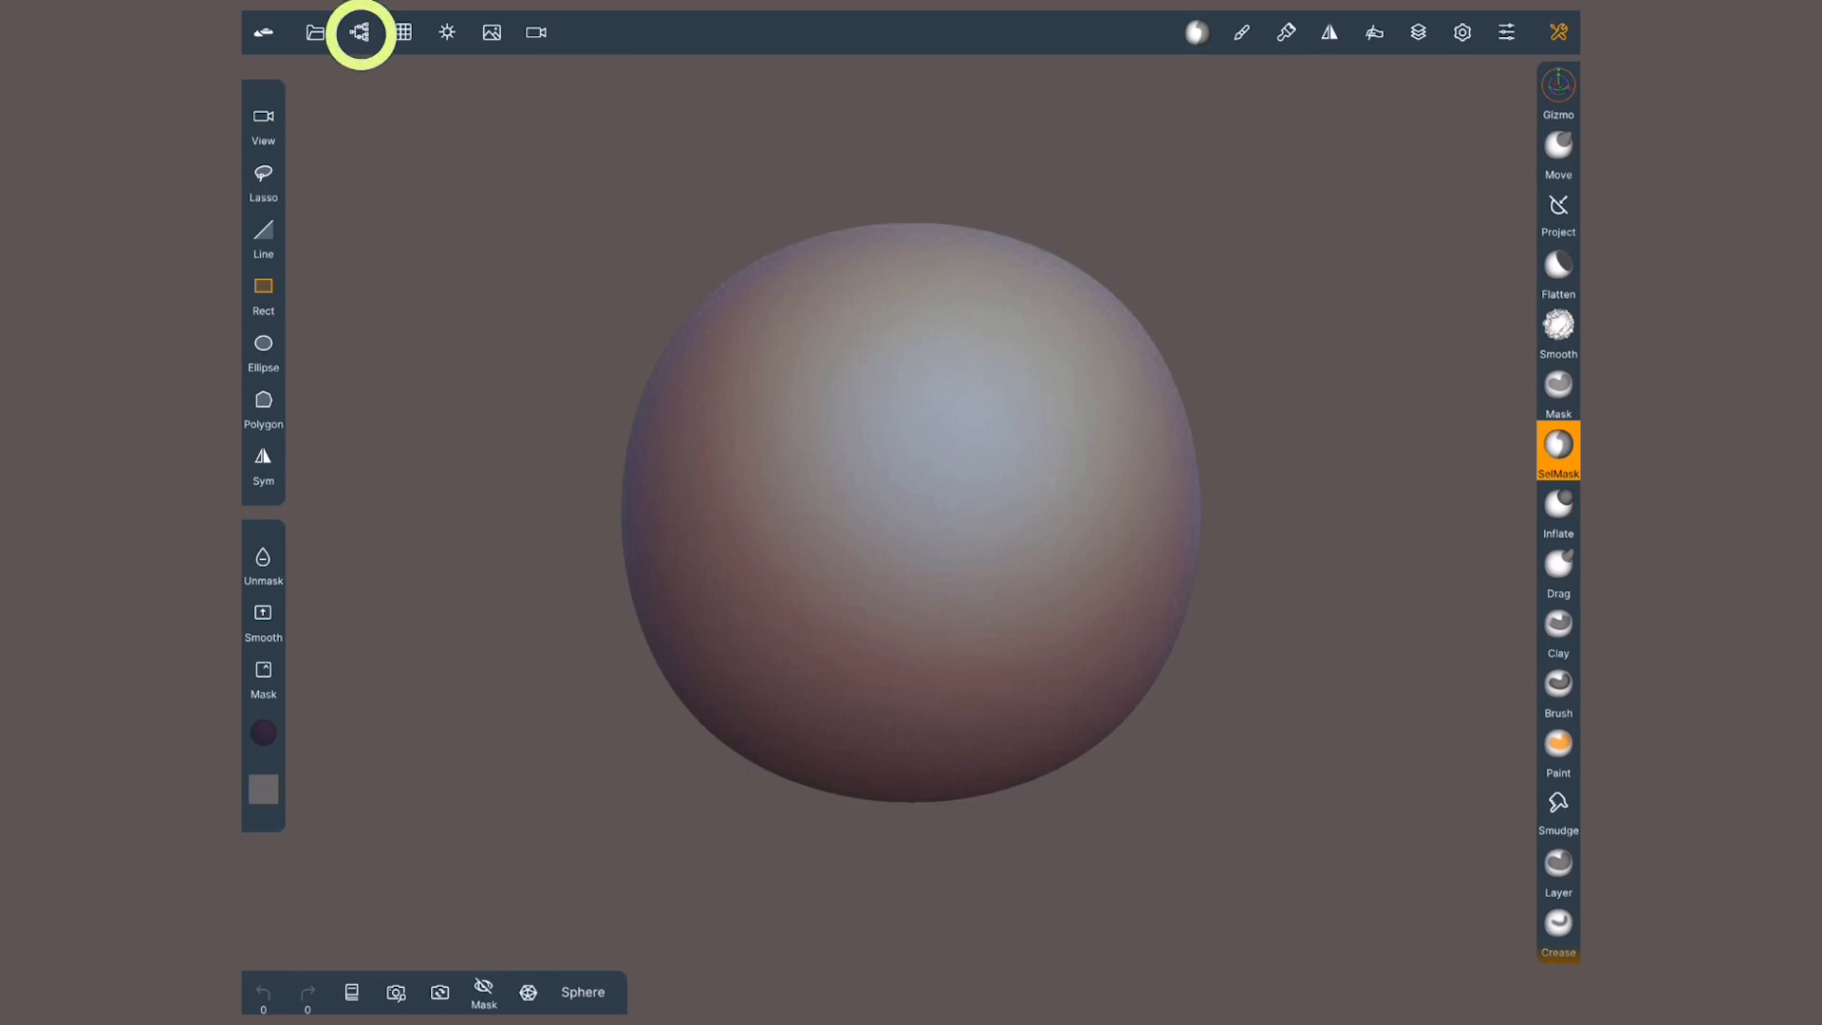
# Step: Open the Scene menu to show the sphere object and the primitive shapes list
pyautogui.click(361, 32)
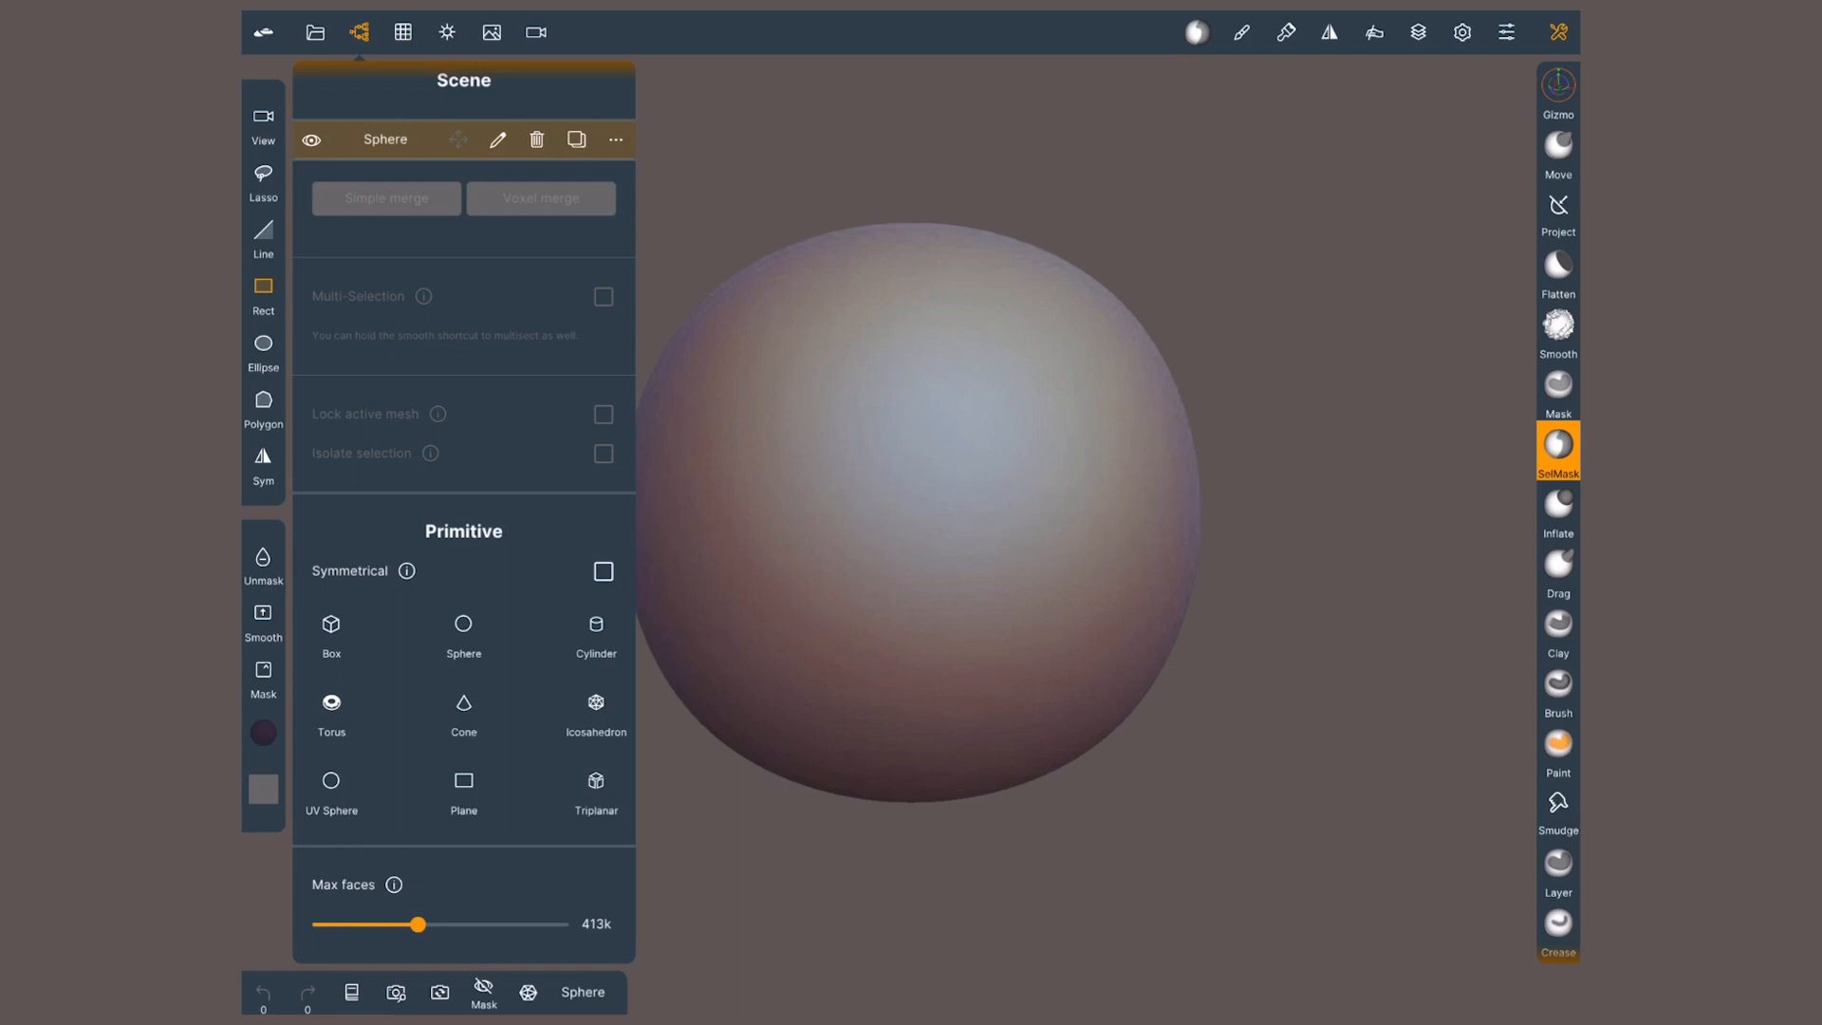
# Step: Hide the sphere and turn on Symmetrical for new primitives
pyautogui.click(310, 139)
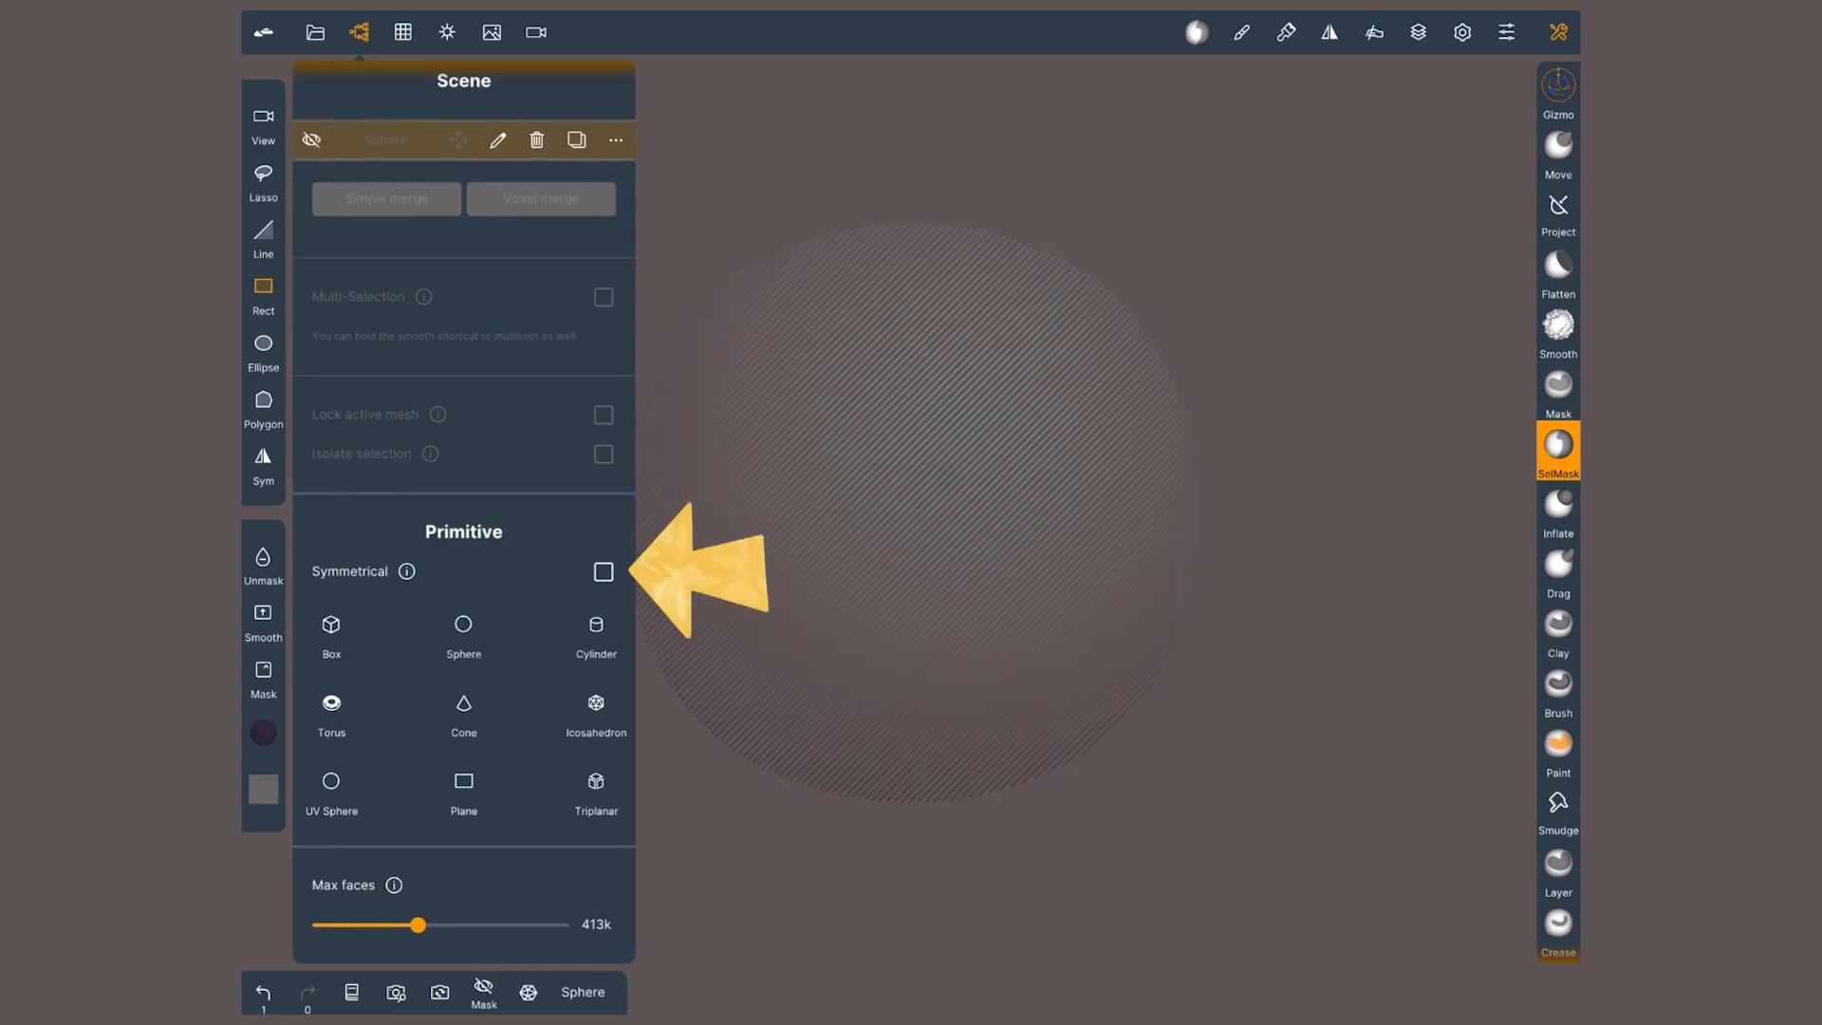
pyautogui.click(603, 570)
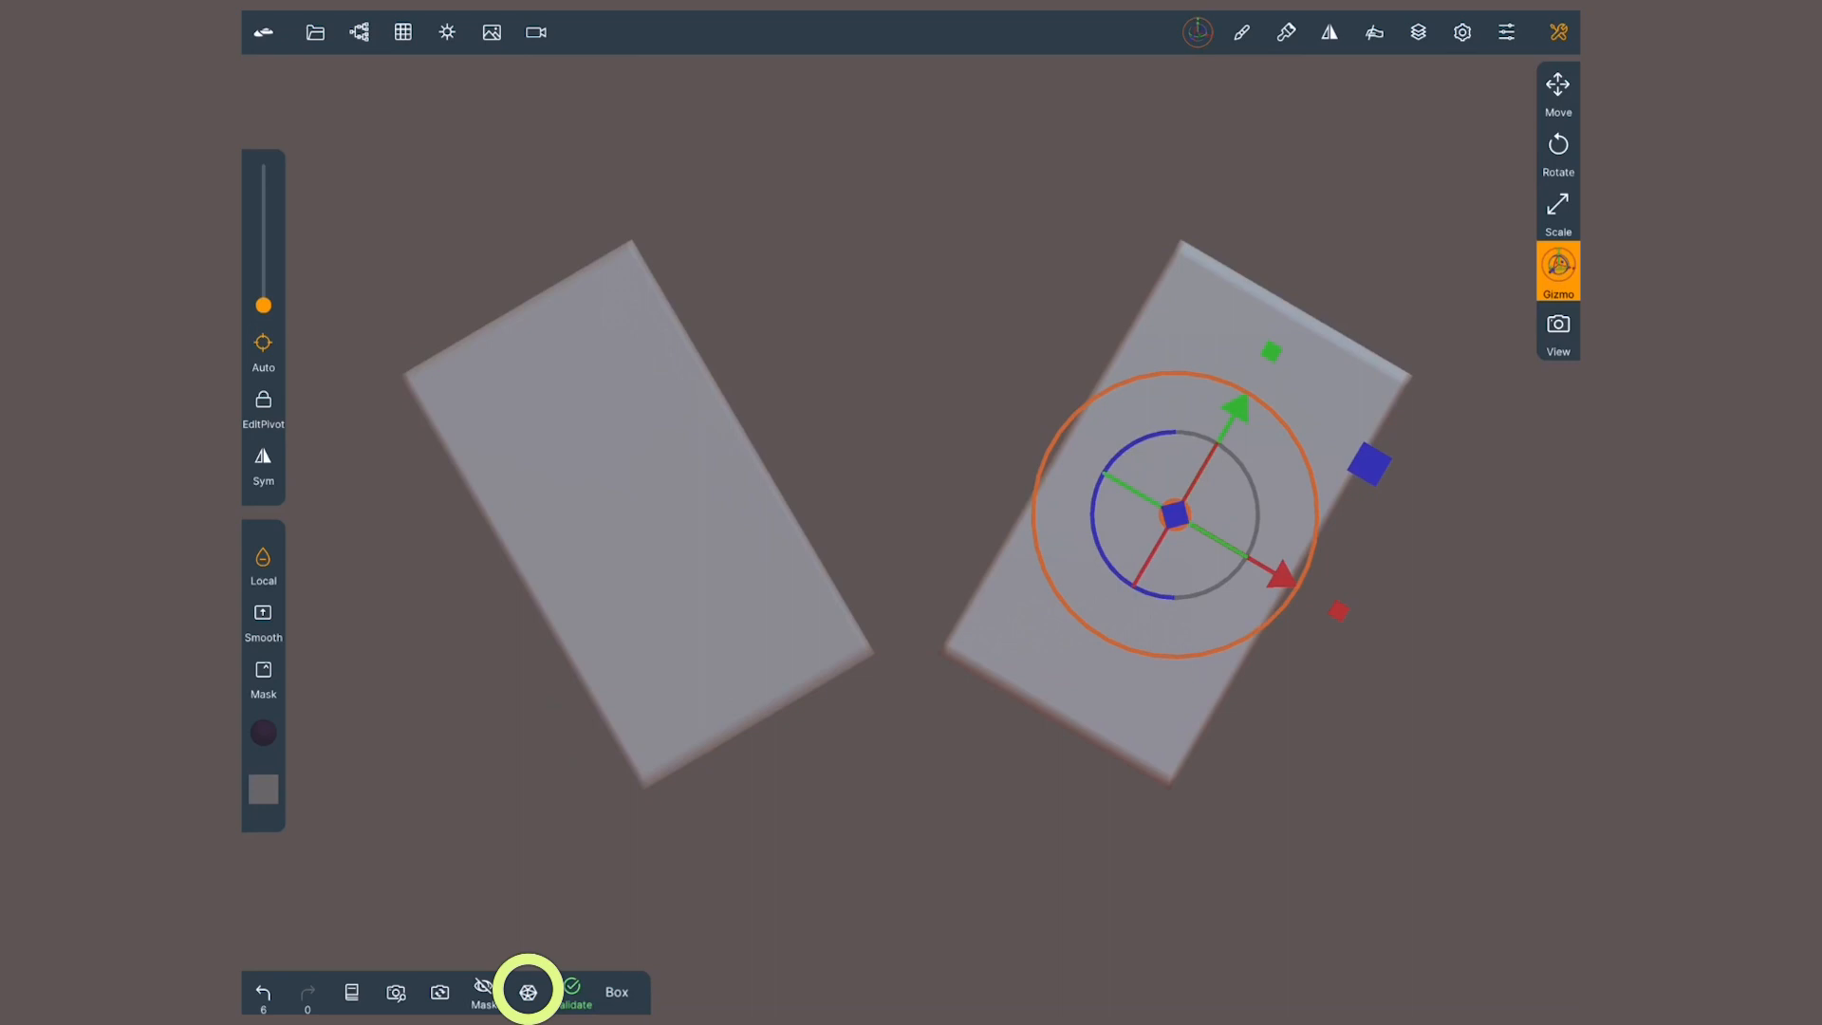
# Step: In the box primitive settings, try Overall subdivision at 3, 0, 2 and 3
pyautogui.click(526, 990)
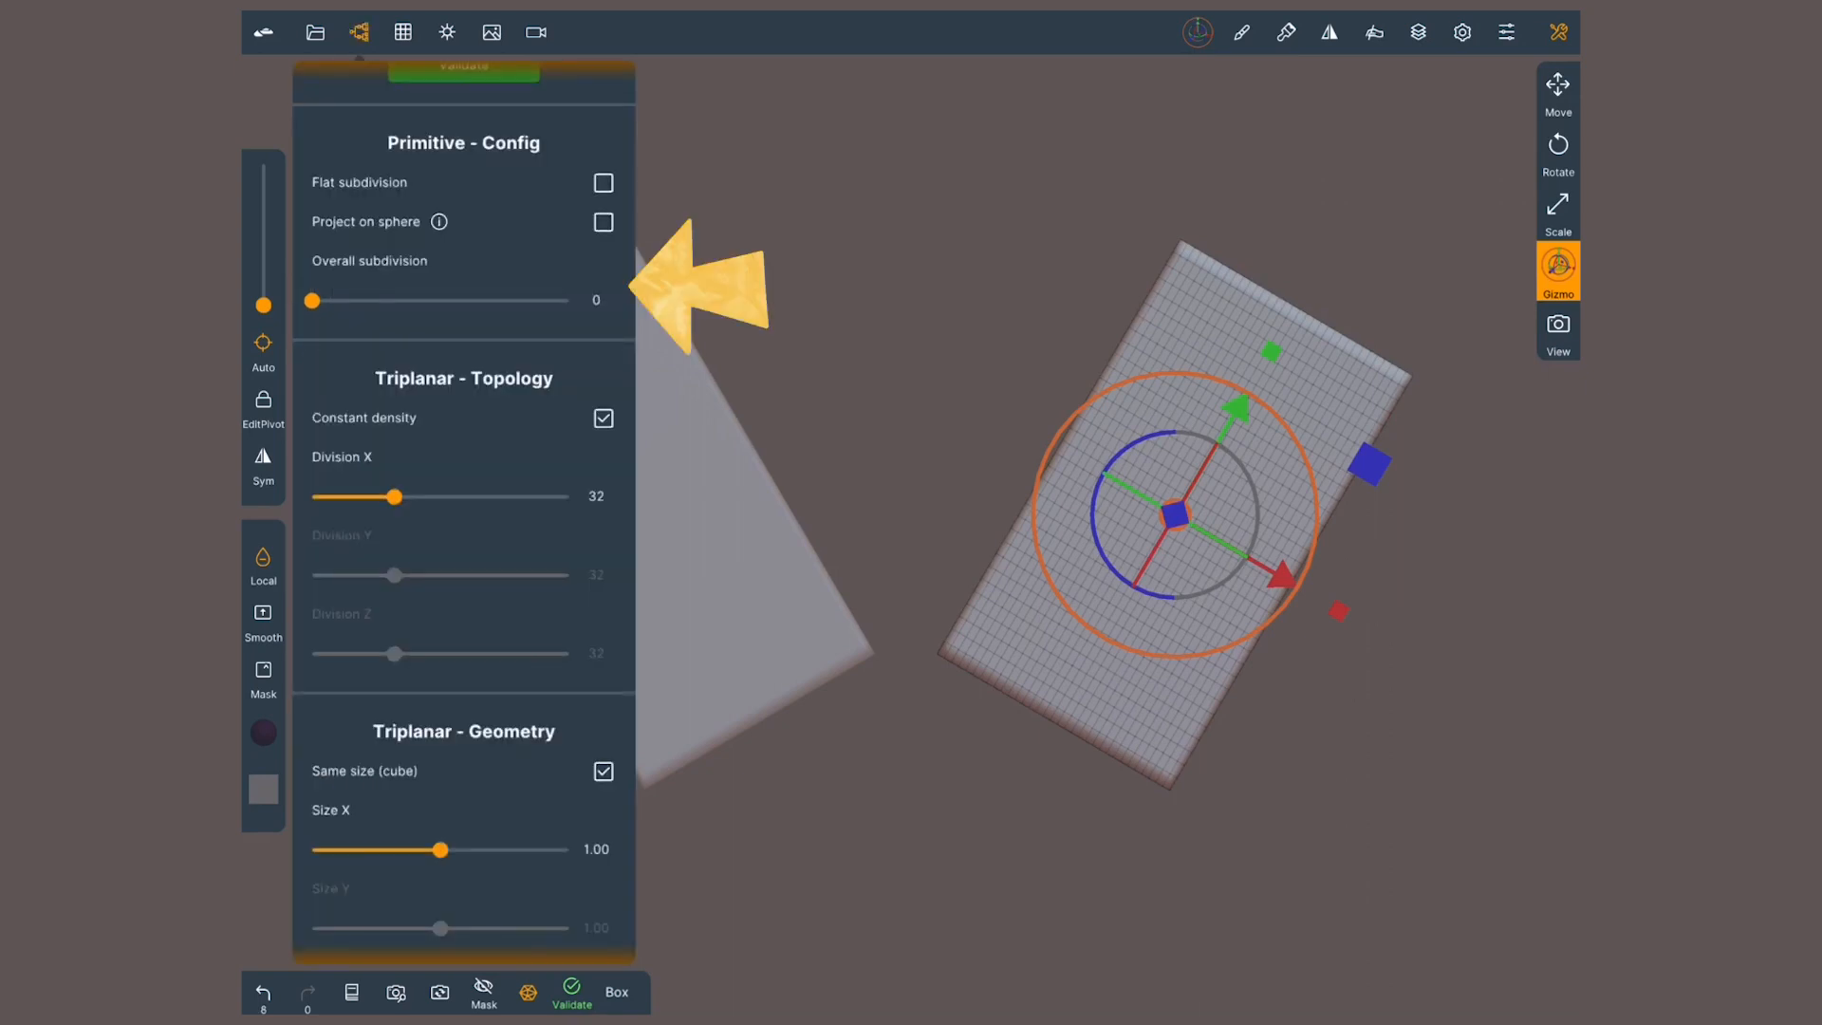
pyautogui.moveTo(311, 300); pyautogui.dragTo(404, 301)
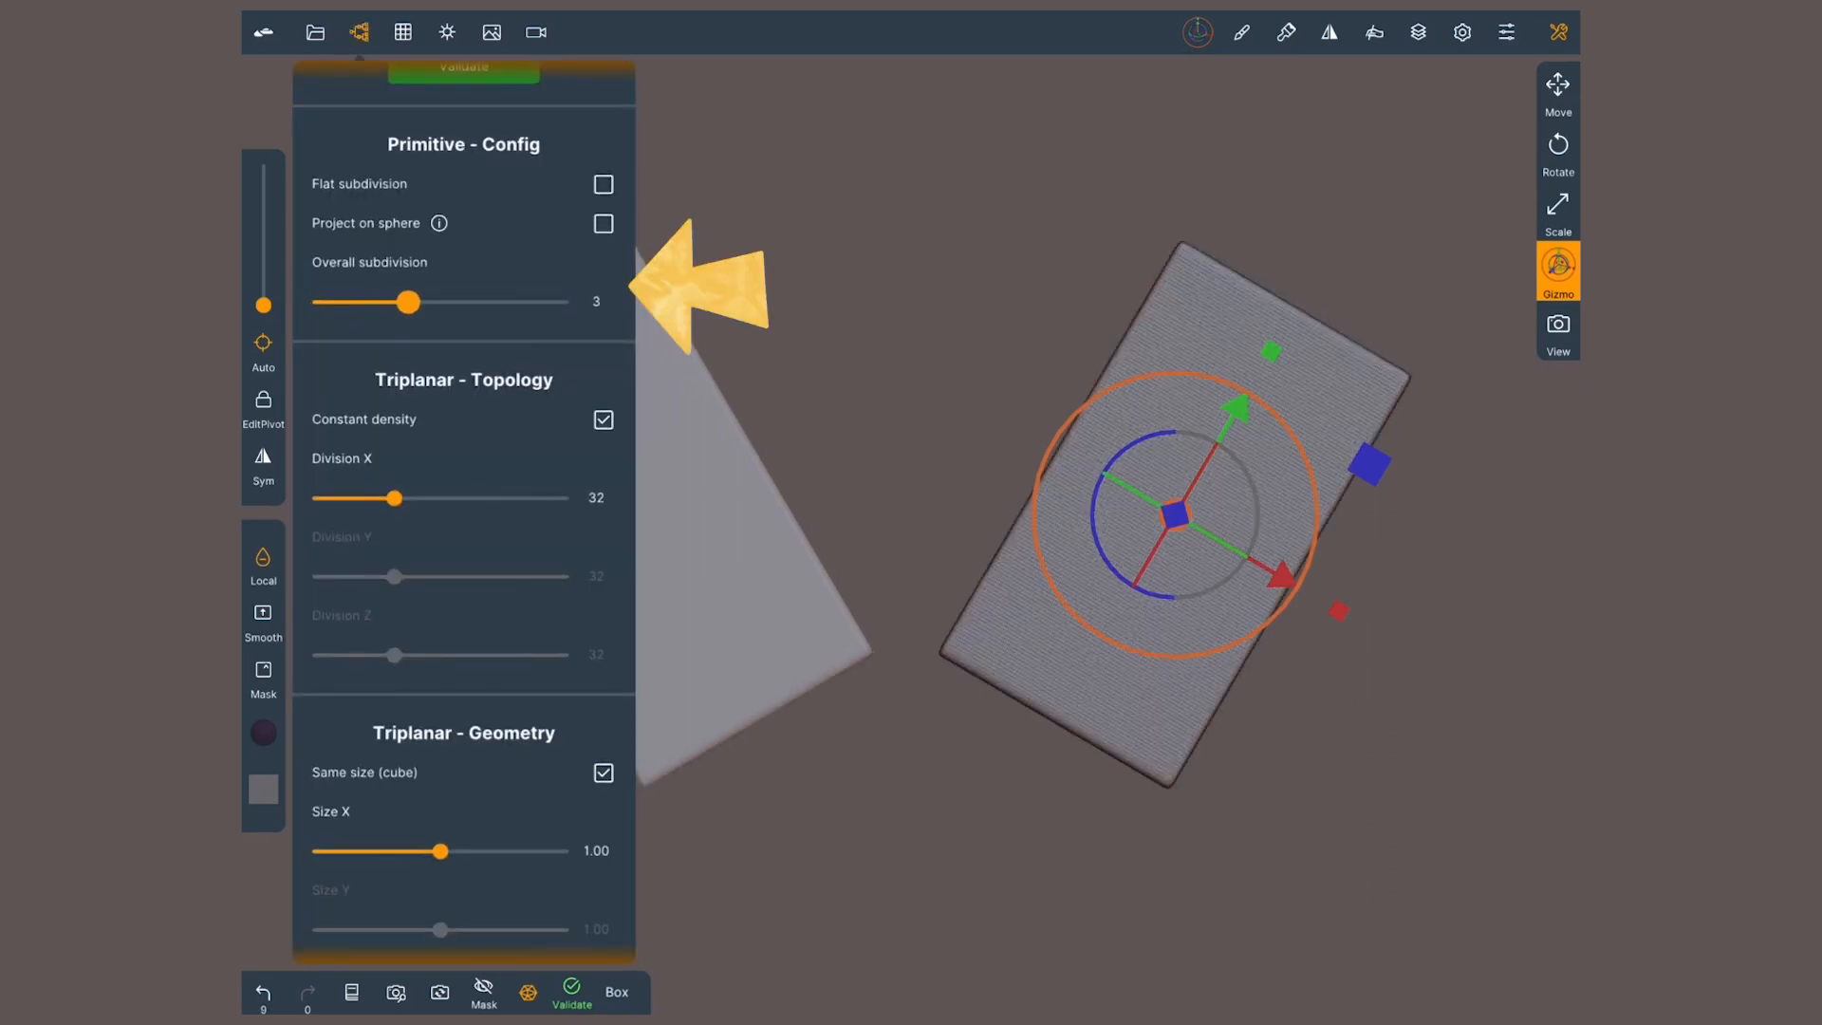
pyautogui.moveTo(405, 302); pyautogui.dragTo(311, 301)
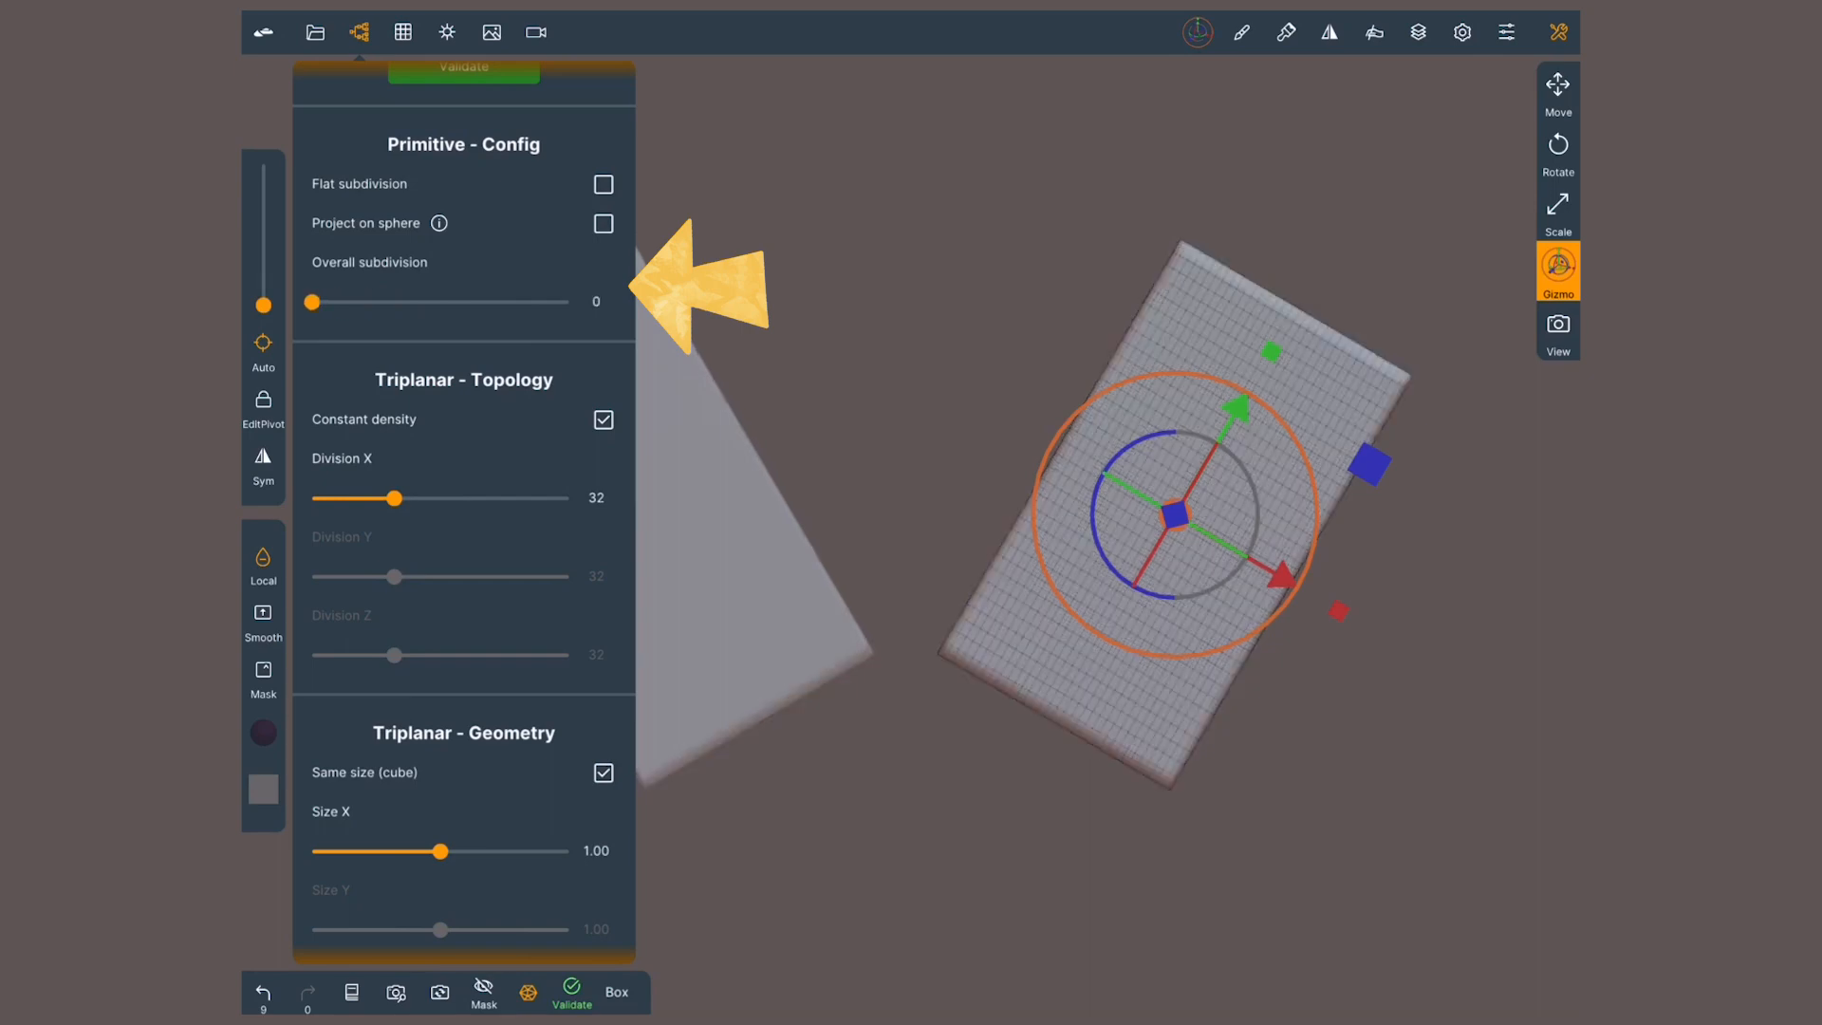
pyautogui.moveTo(311, 304); pyautogui.dragTo(376, 303)
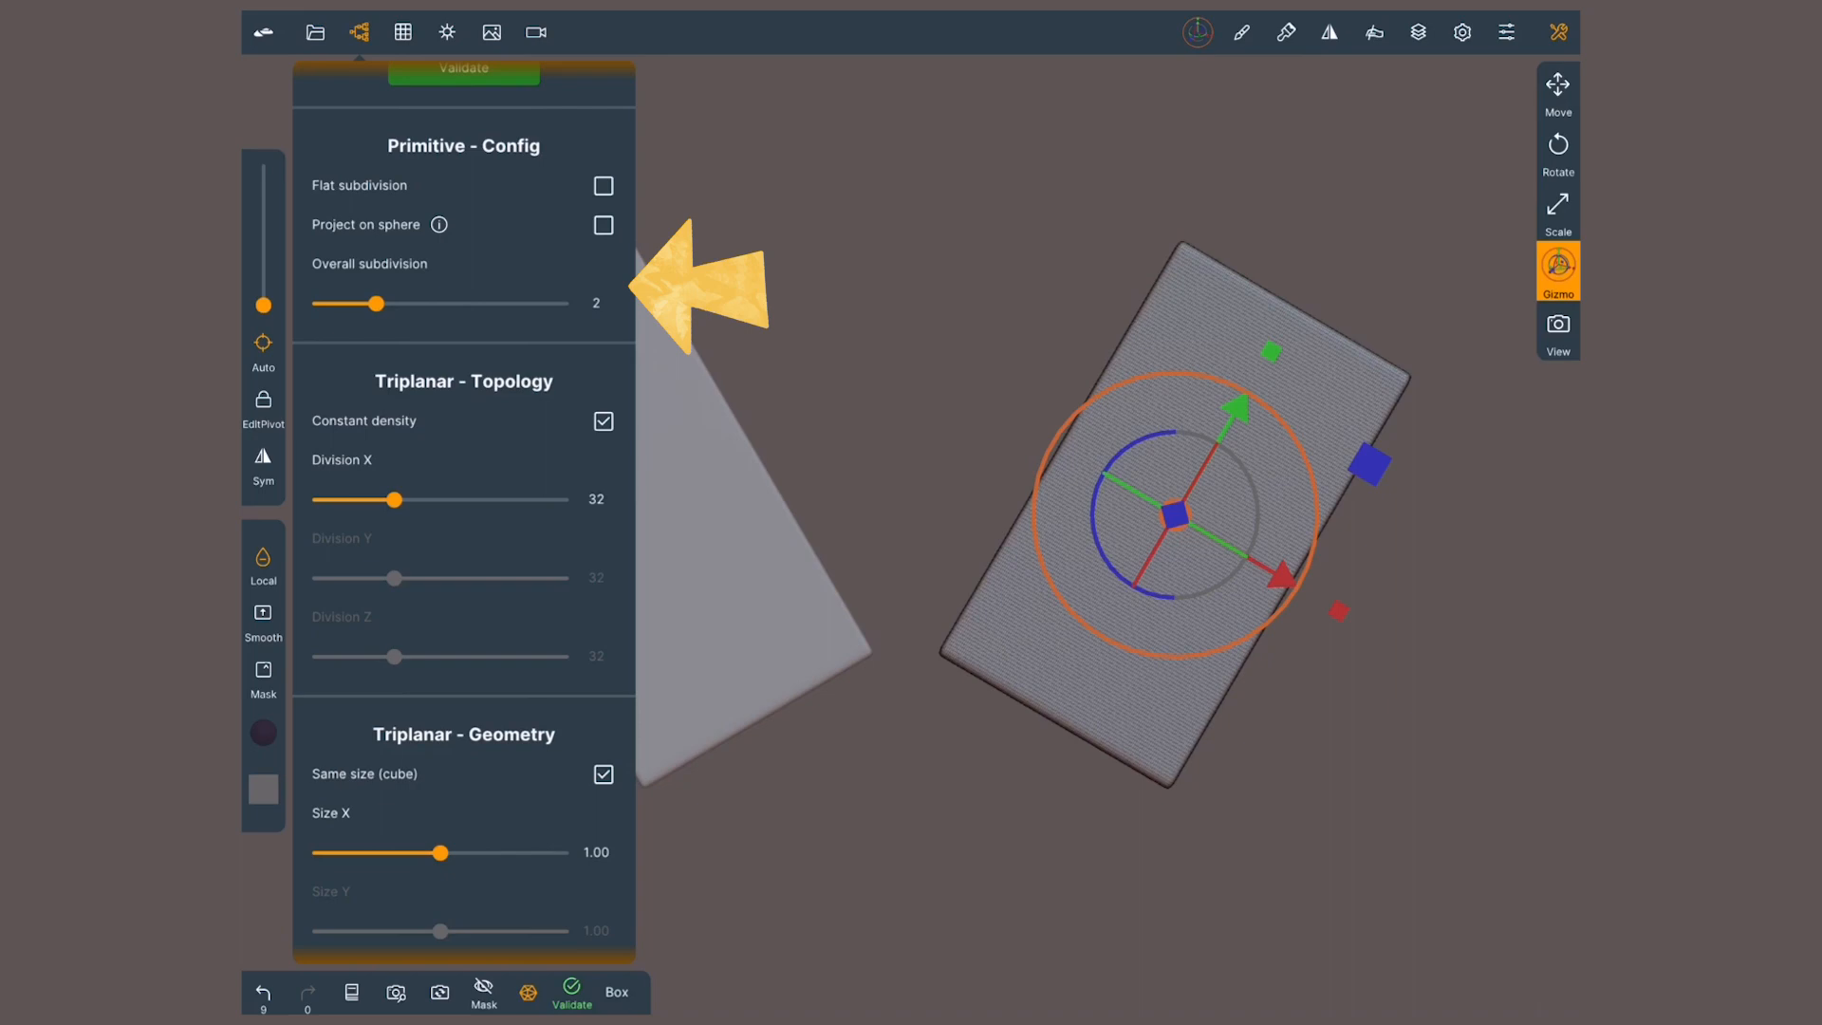
pyautogui.moveTo(374, 304); pyautogui.dragTo(405, 304)
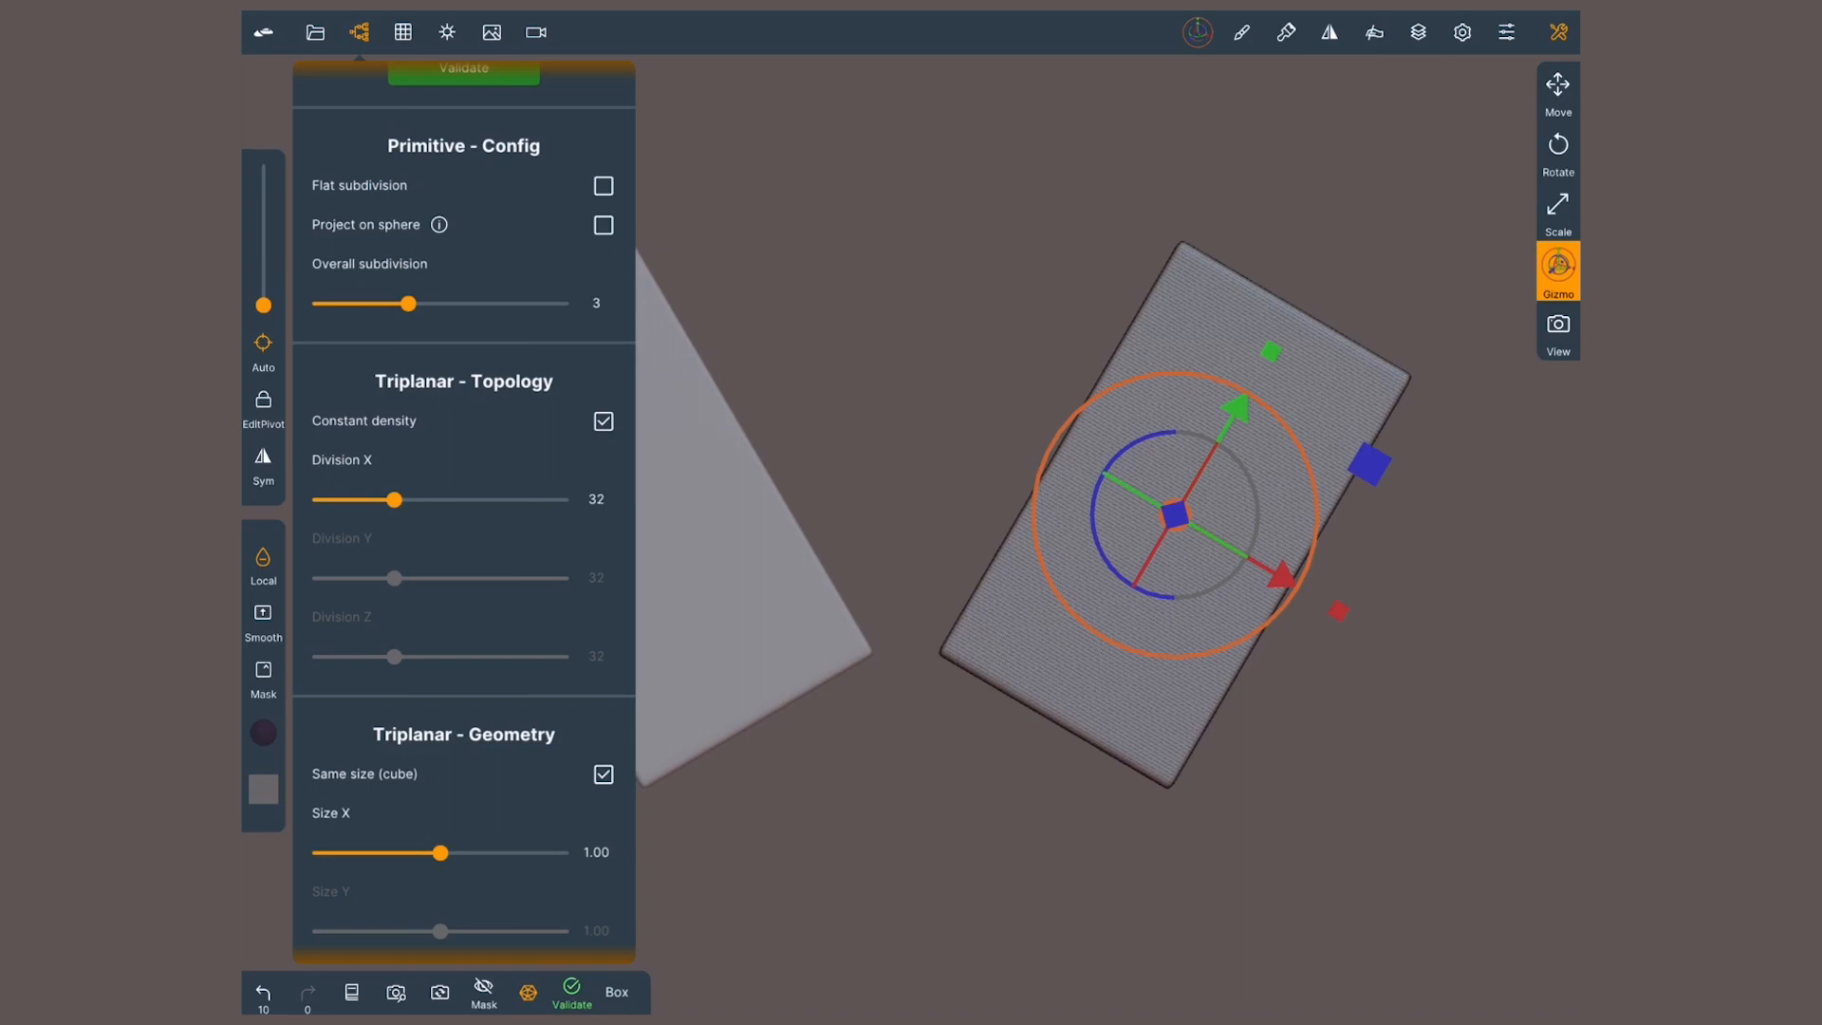
pyautogui.scroll(-3)
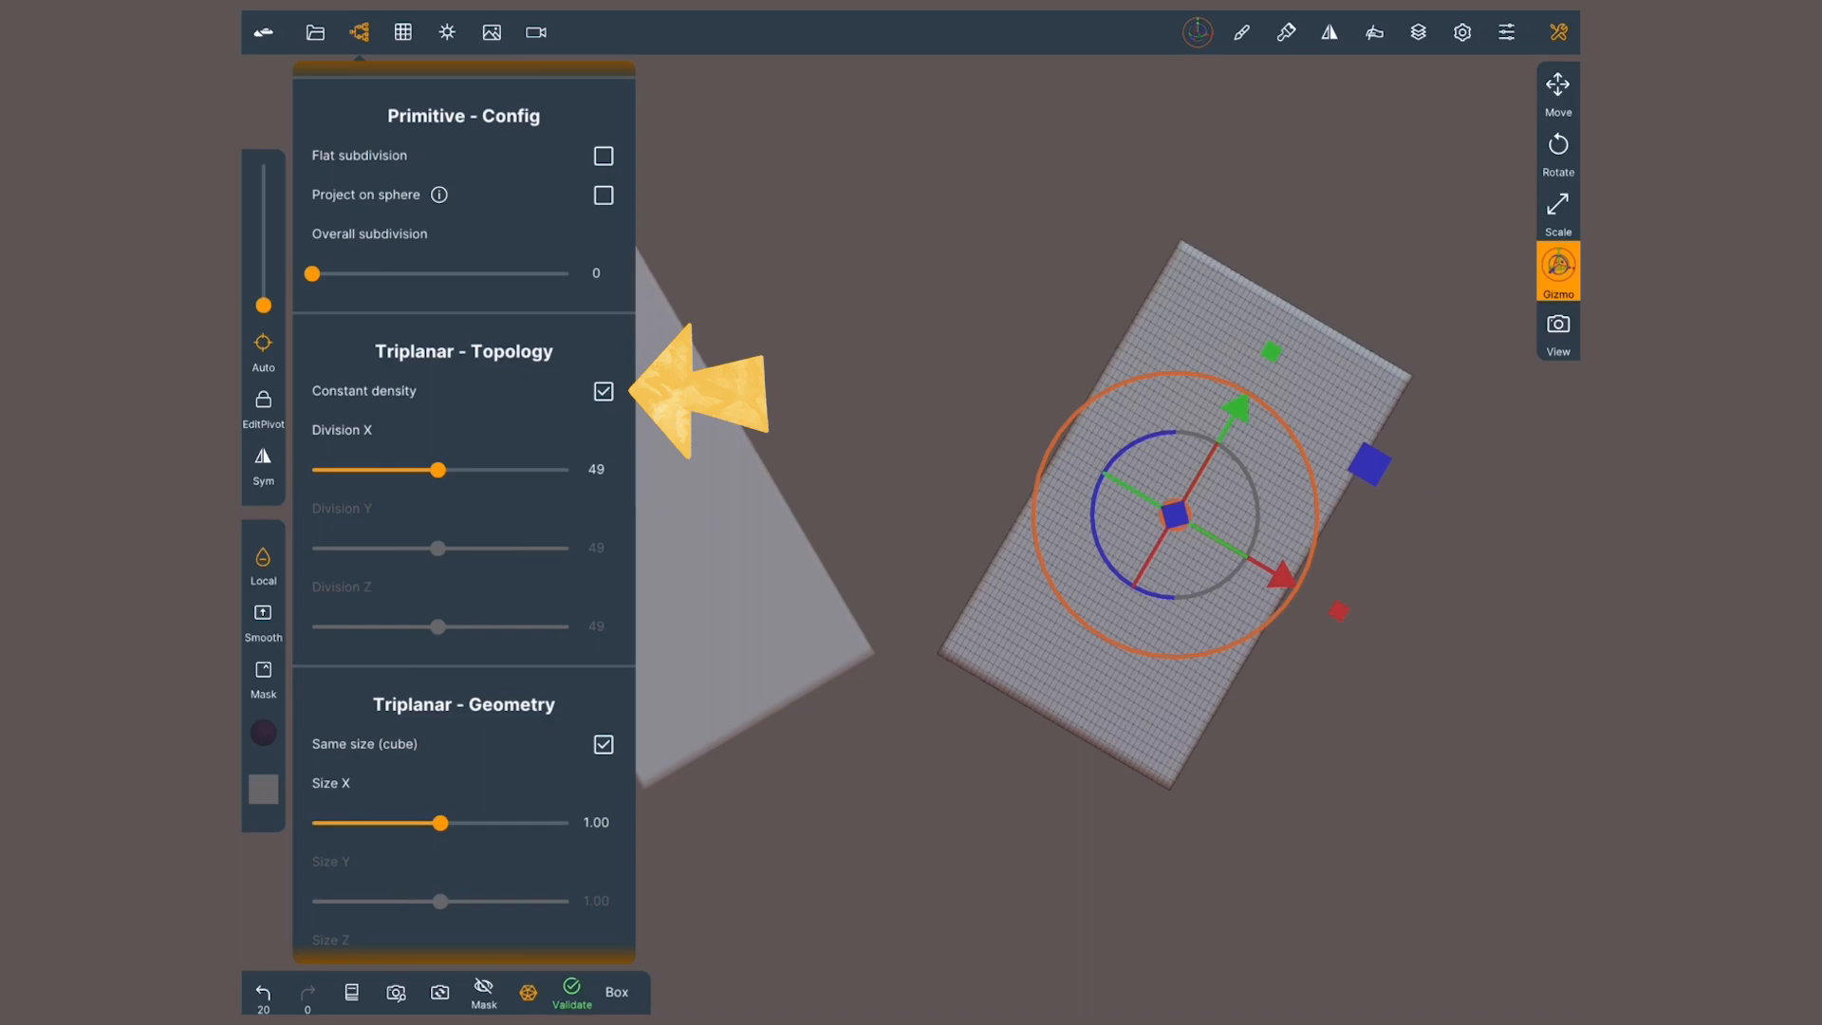
# Step: Toggle Constant density off and on, then set Overall subdivision to 2
pyautogui.click(603, 389)
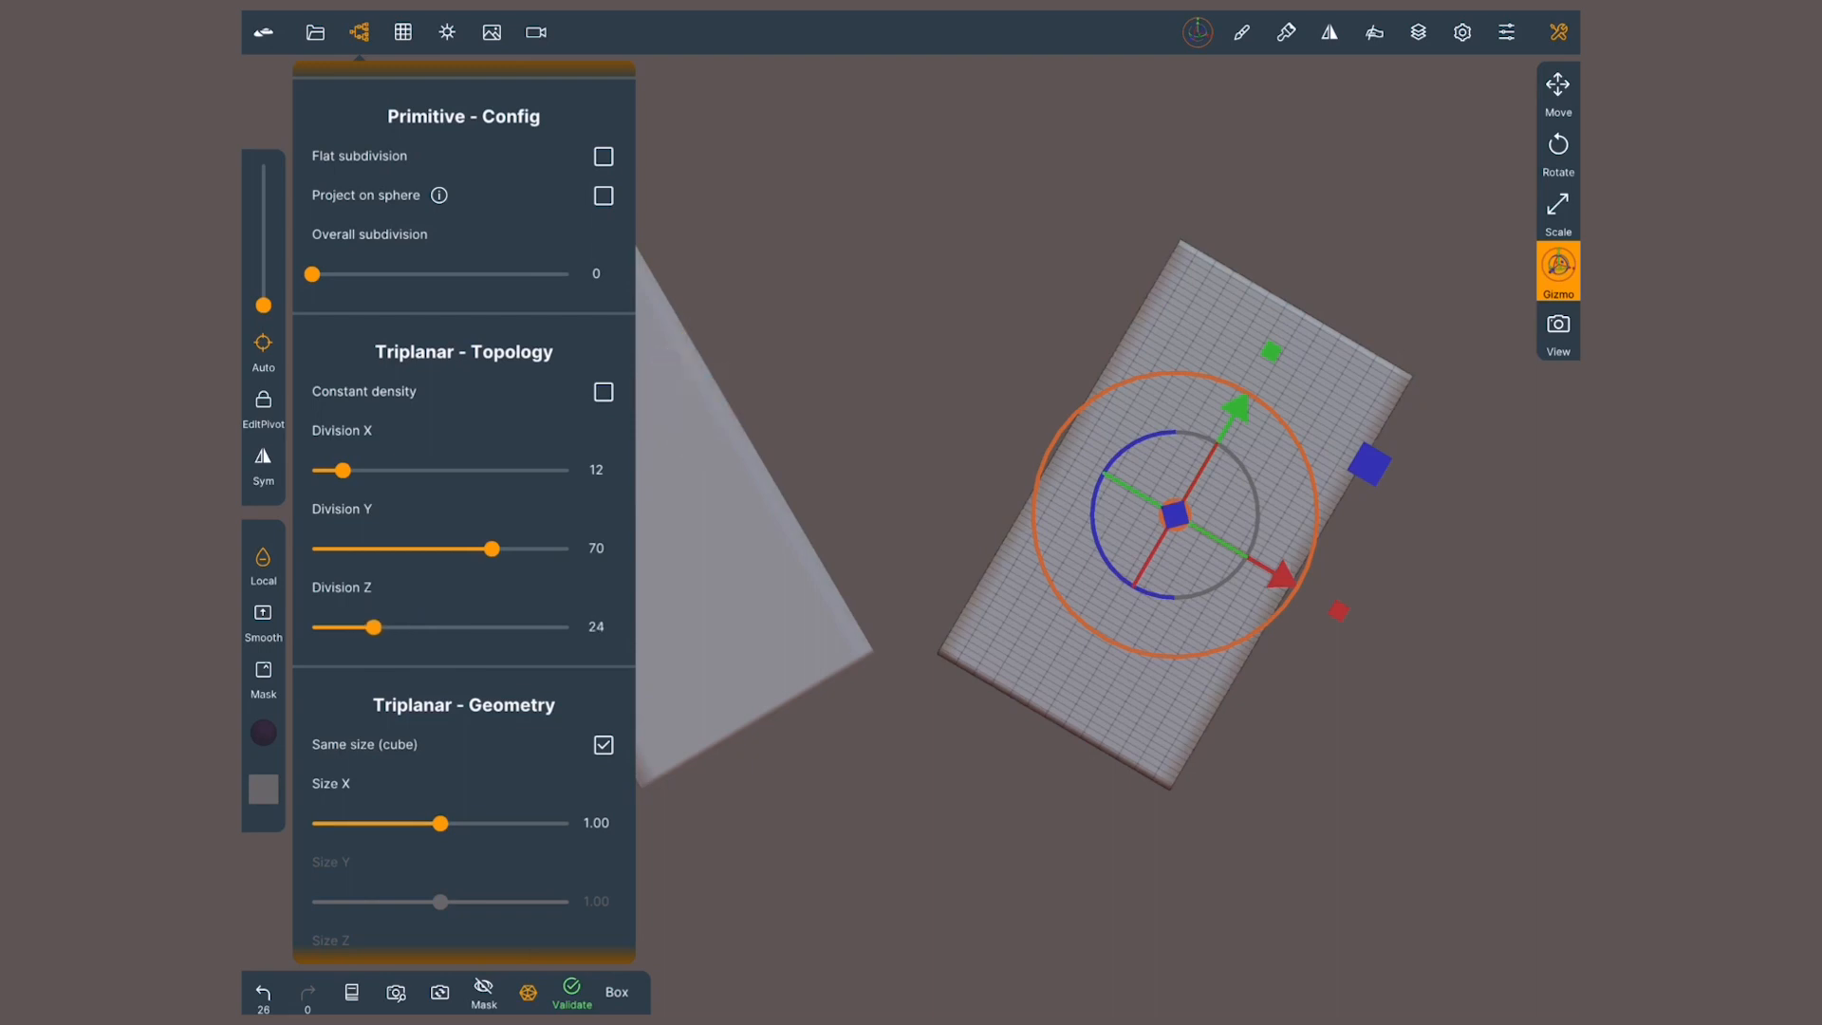
pyautogui.click(603, 392)
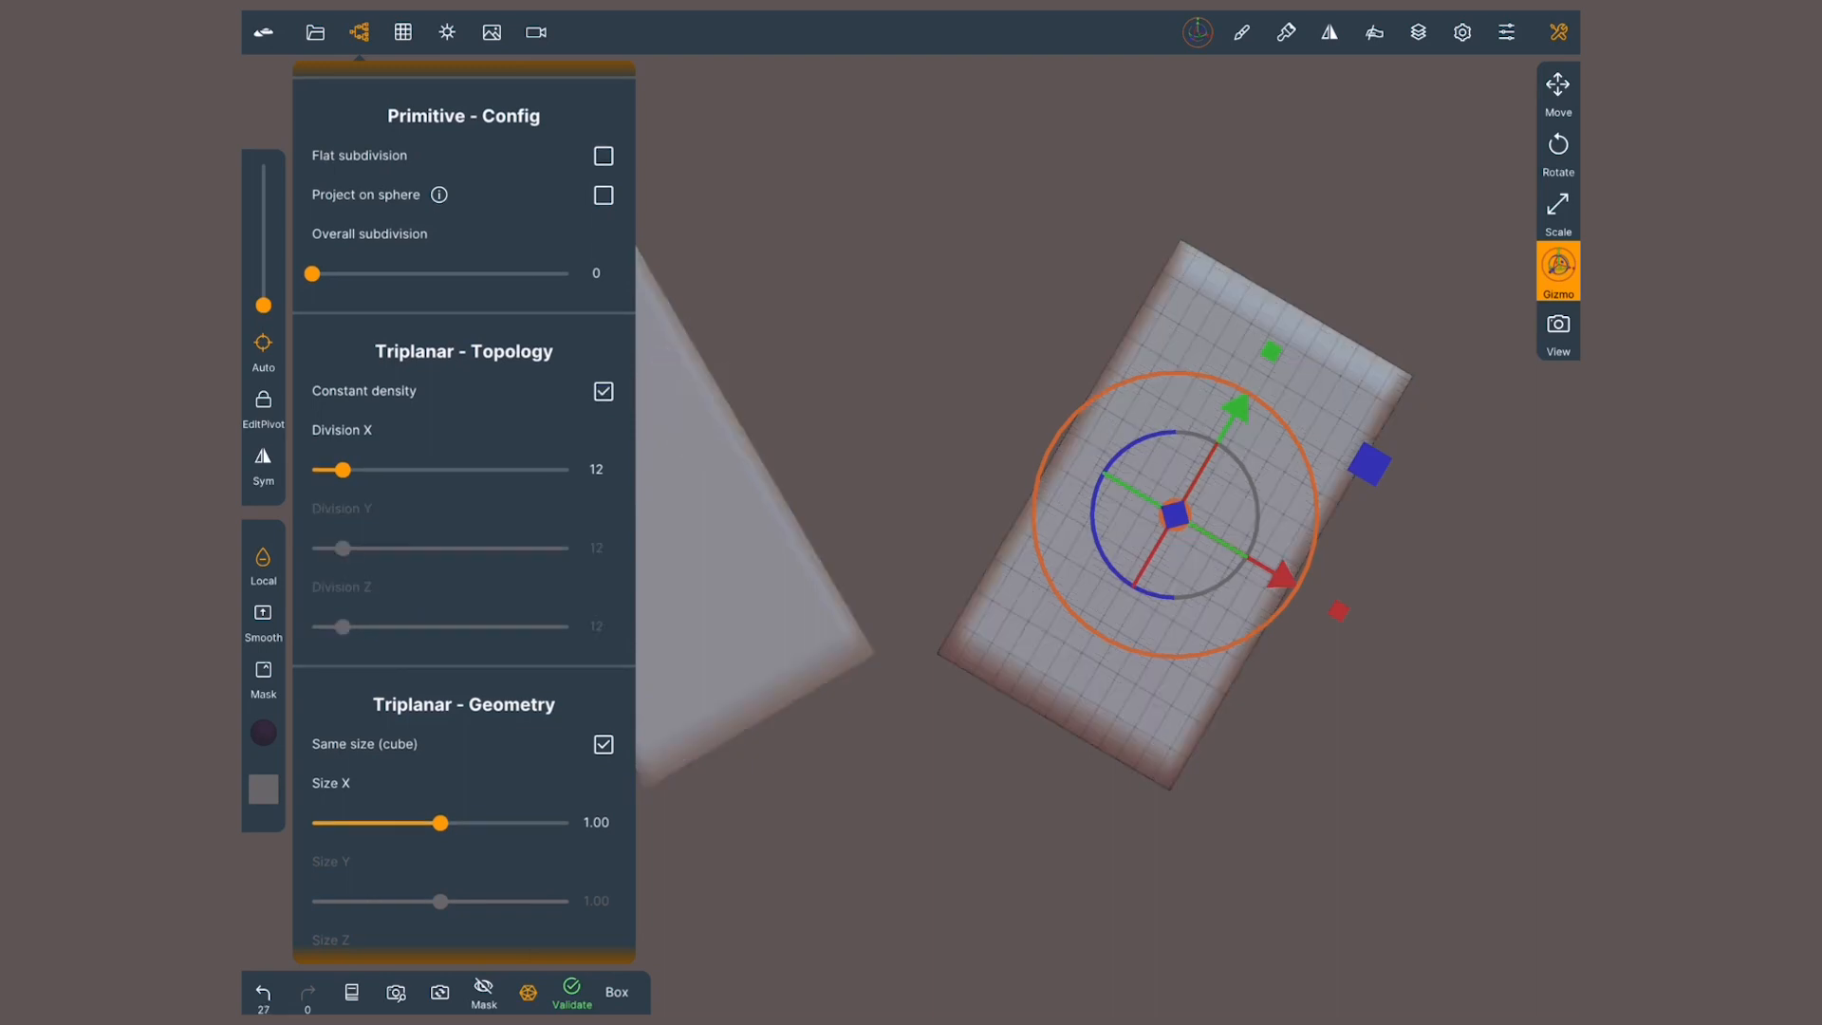
pyautogui.moveTo(312, 275); pyautogui.dragTo(380, 276)
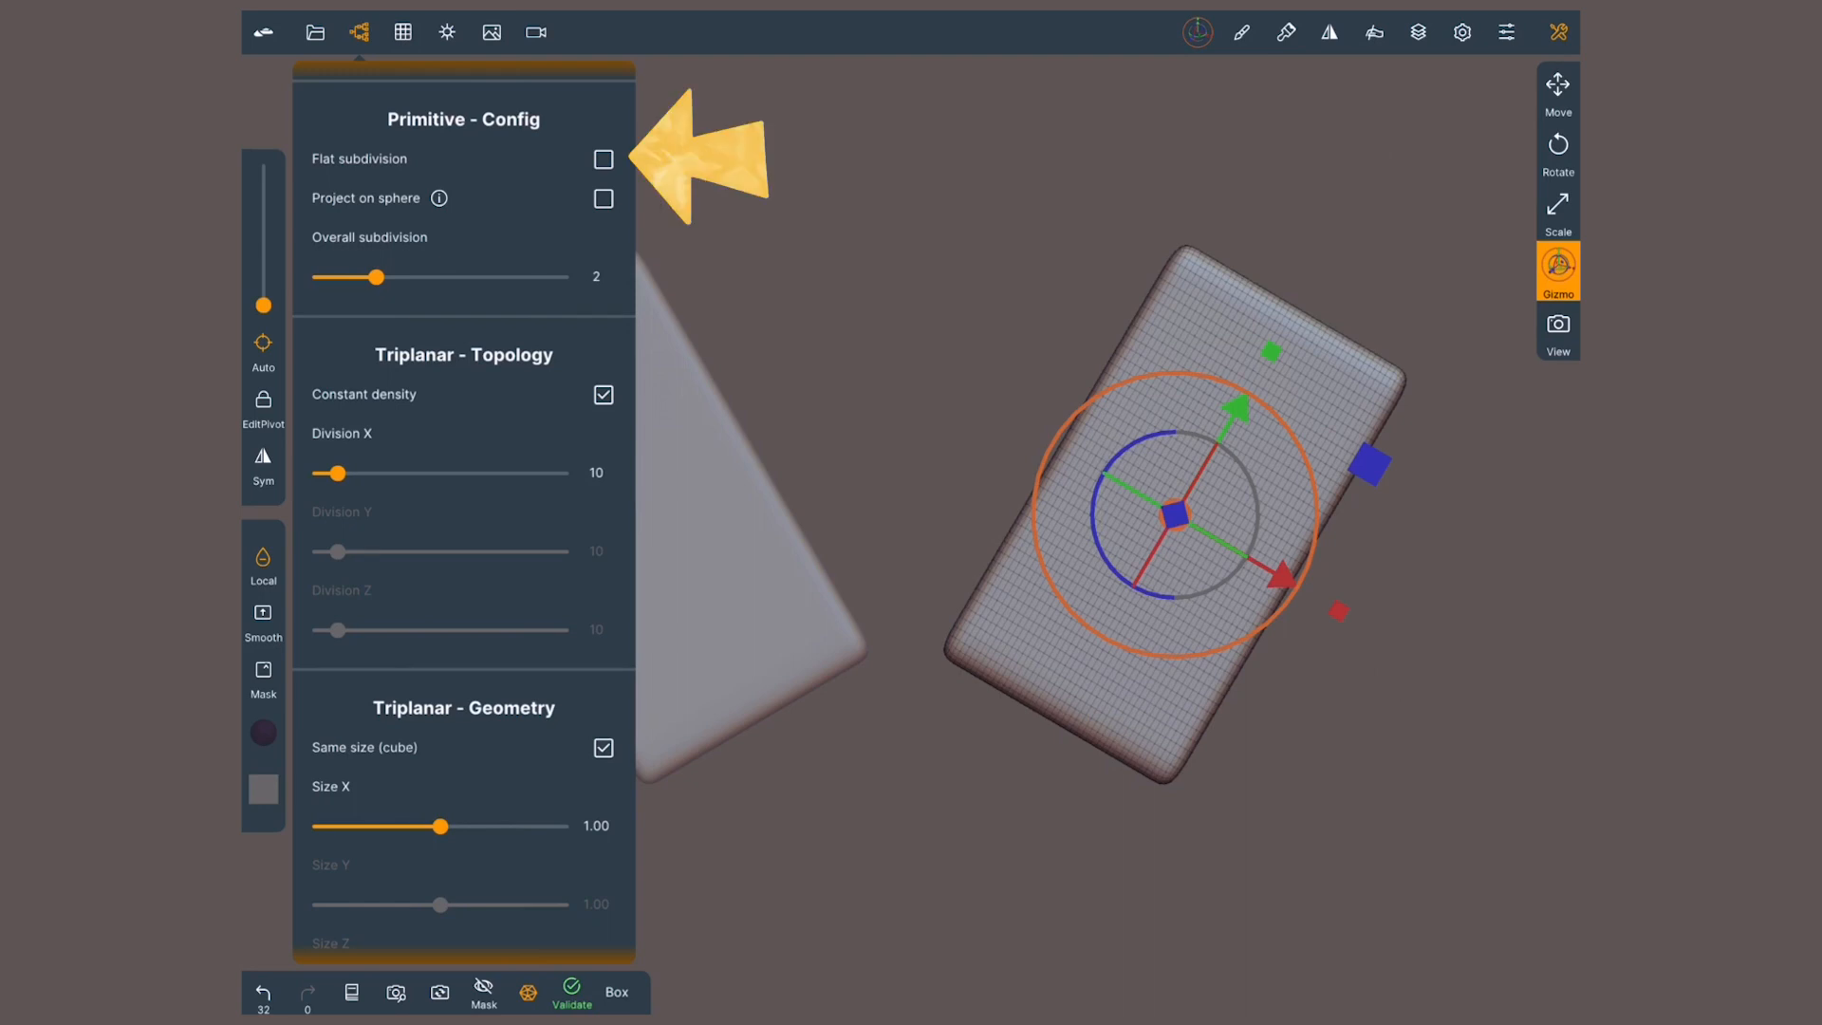
# Step: Toggle Flat subdivision on and off, then adjust the division slider toward 32
pyautogui.click(603, 159)
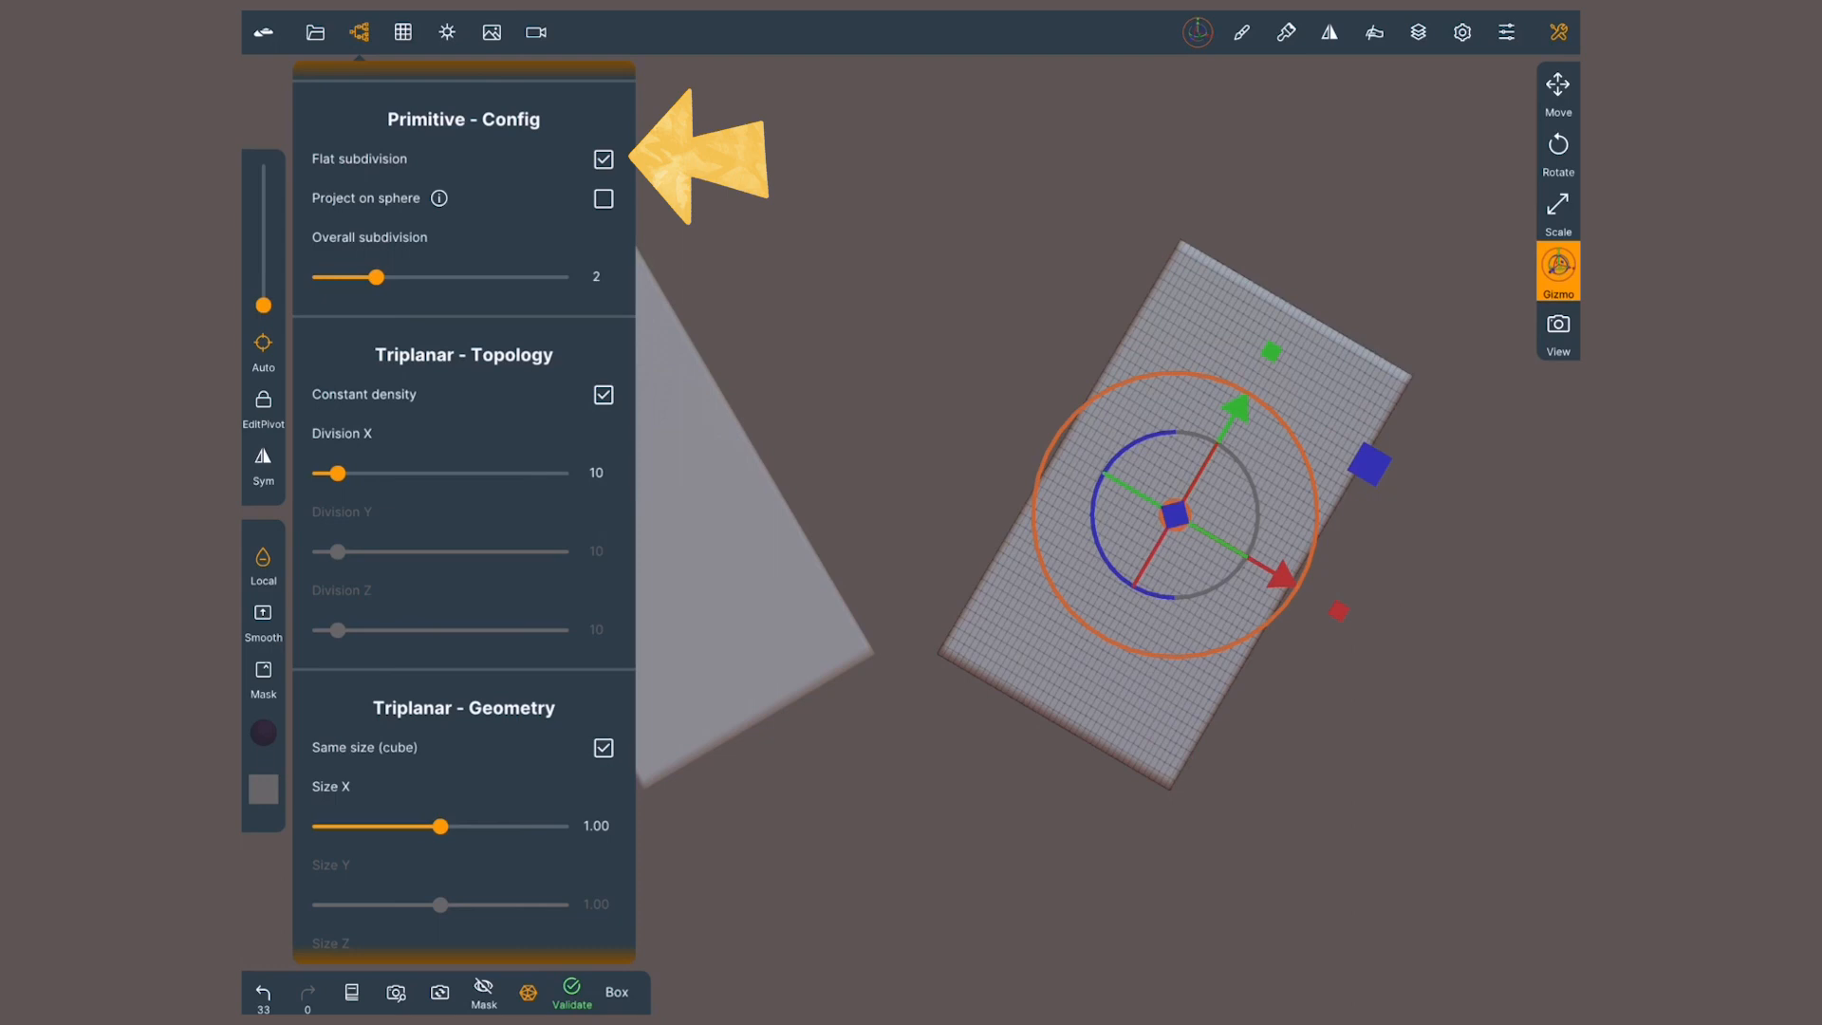
pyautogui.click(604, 159)
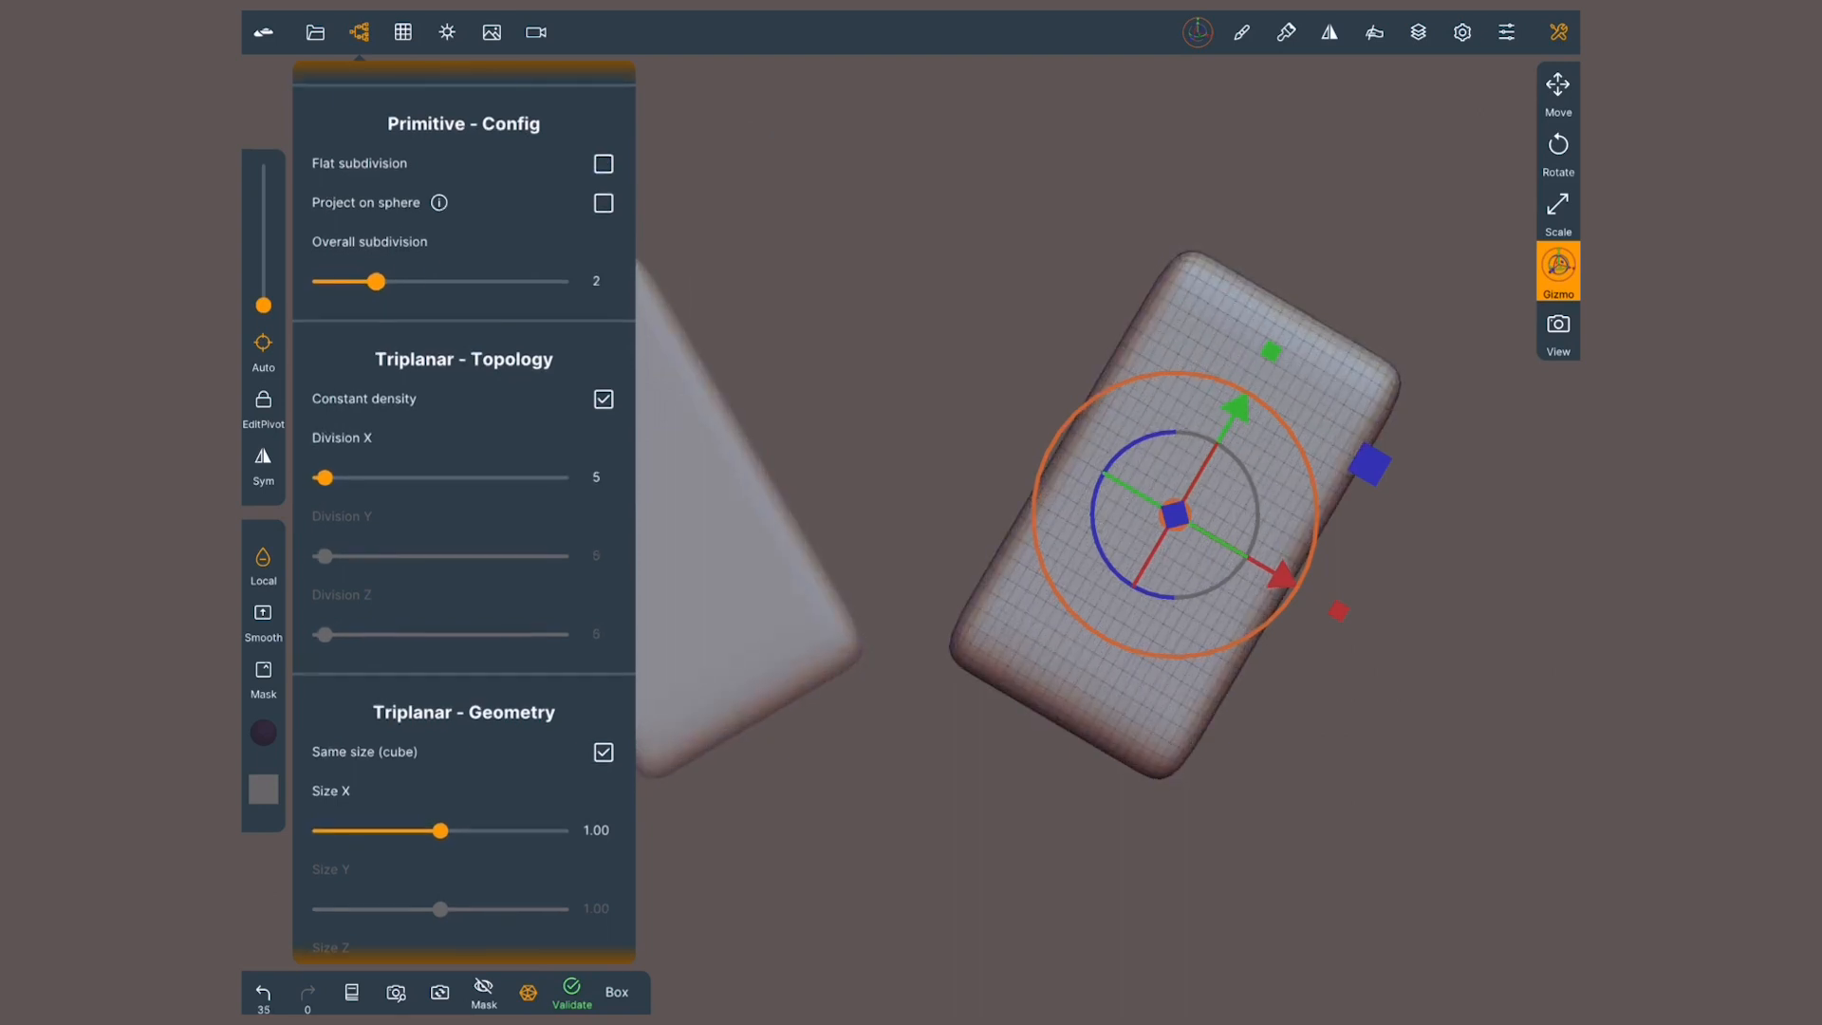
pyautogui.moveTo(378, 281); pyautogui.dragTo(471, 281)
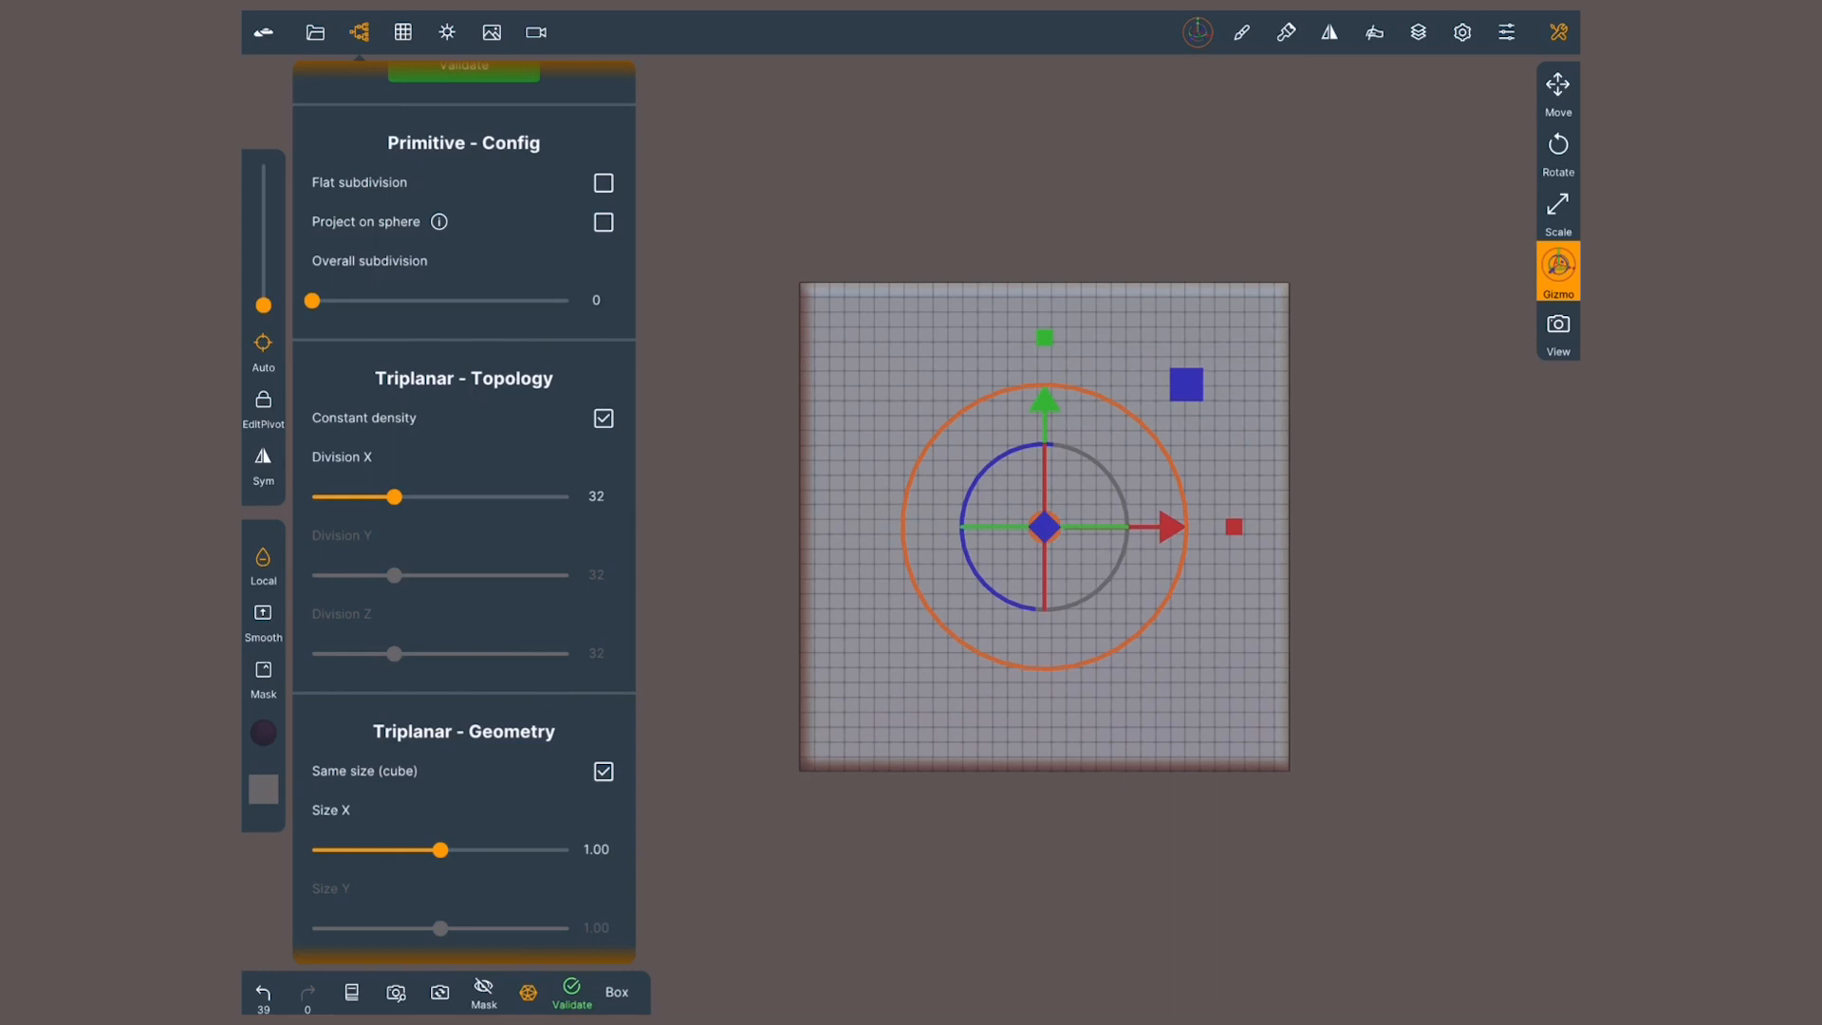
# Step: Untick Same size (cube) under Triplanar Geometry and close the primitive panel
pyautogui.scroll(-3)
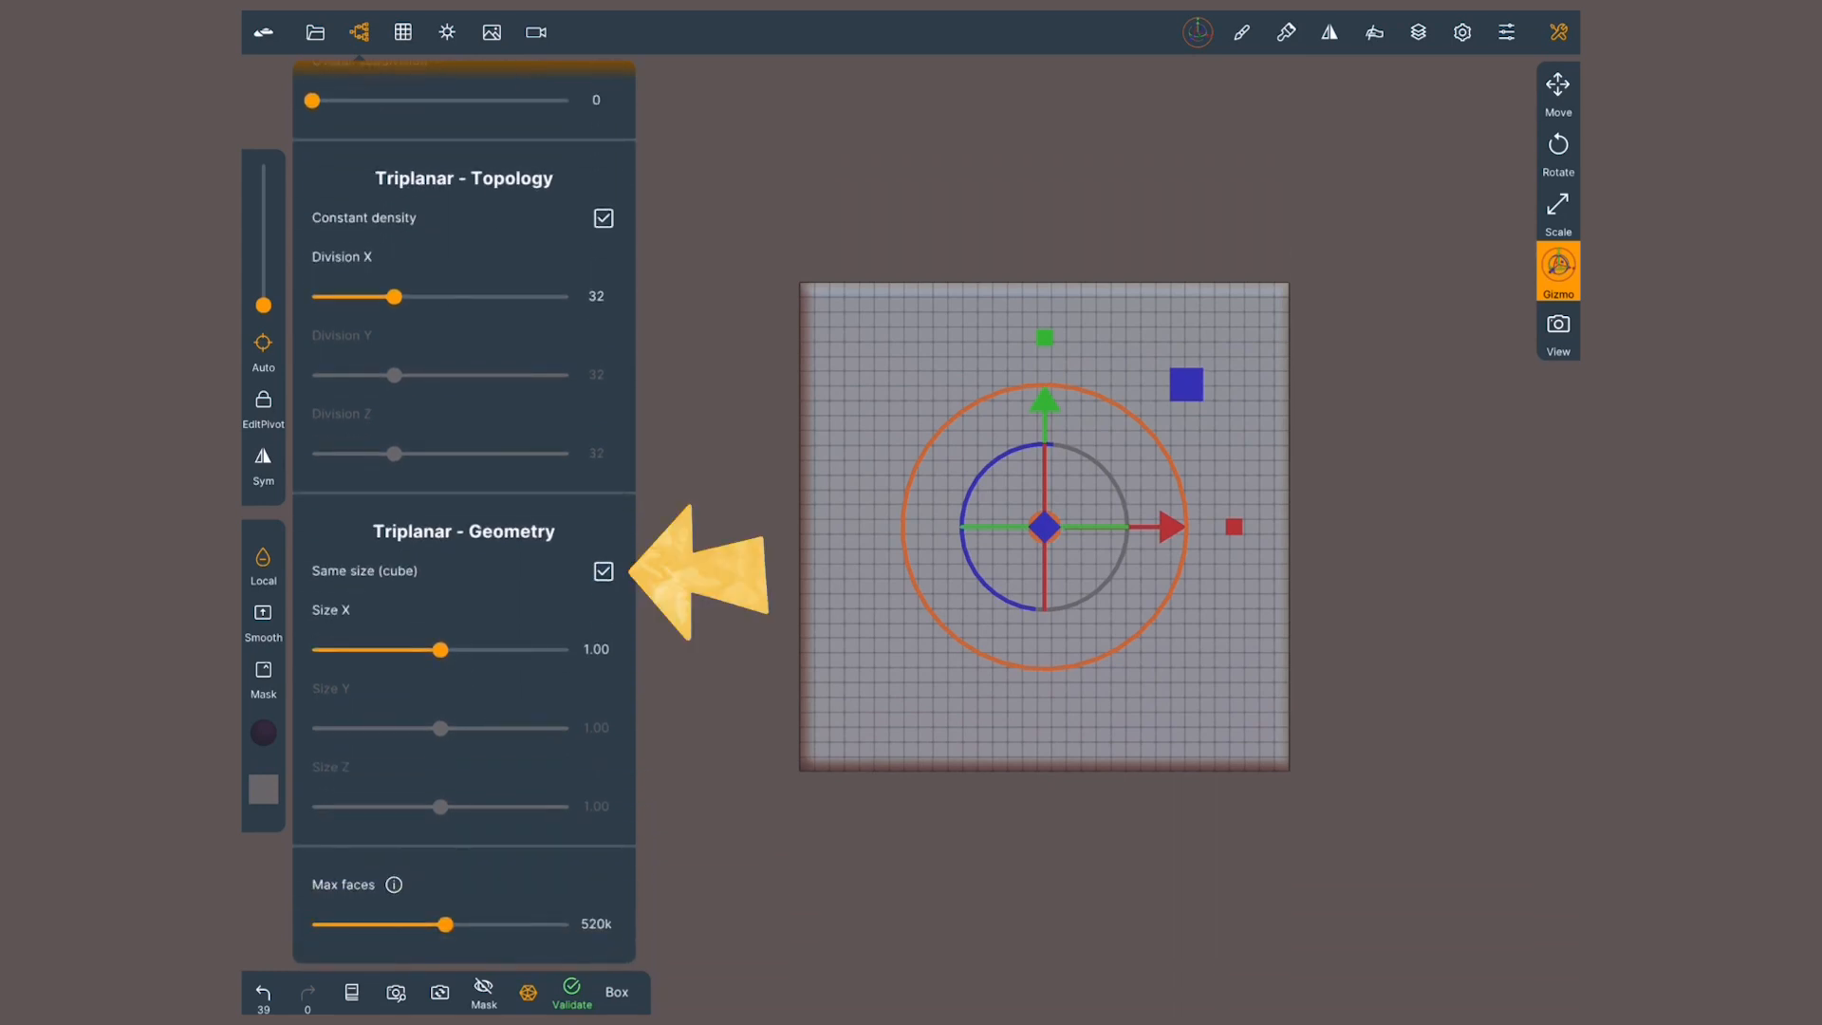
pyautogui.click(604, 570)
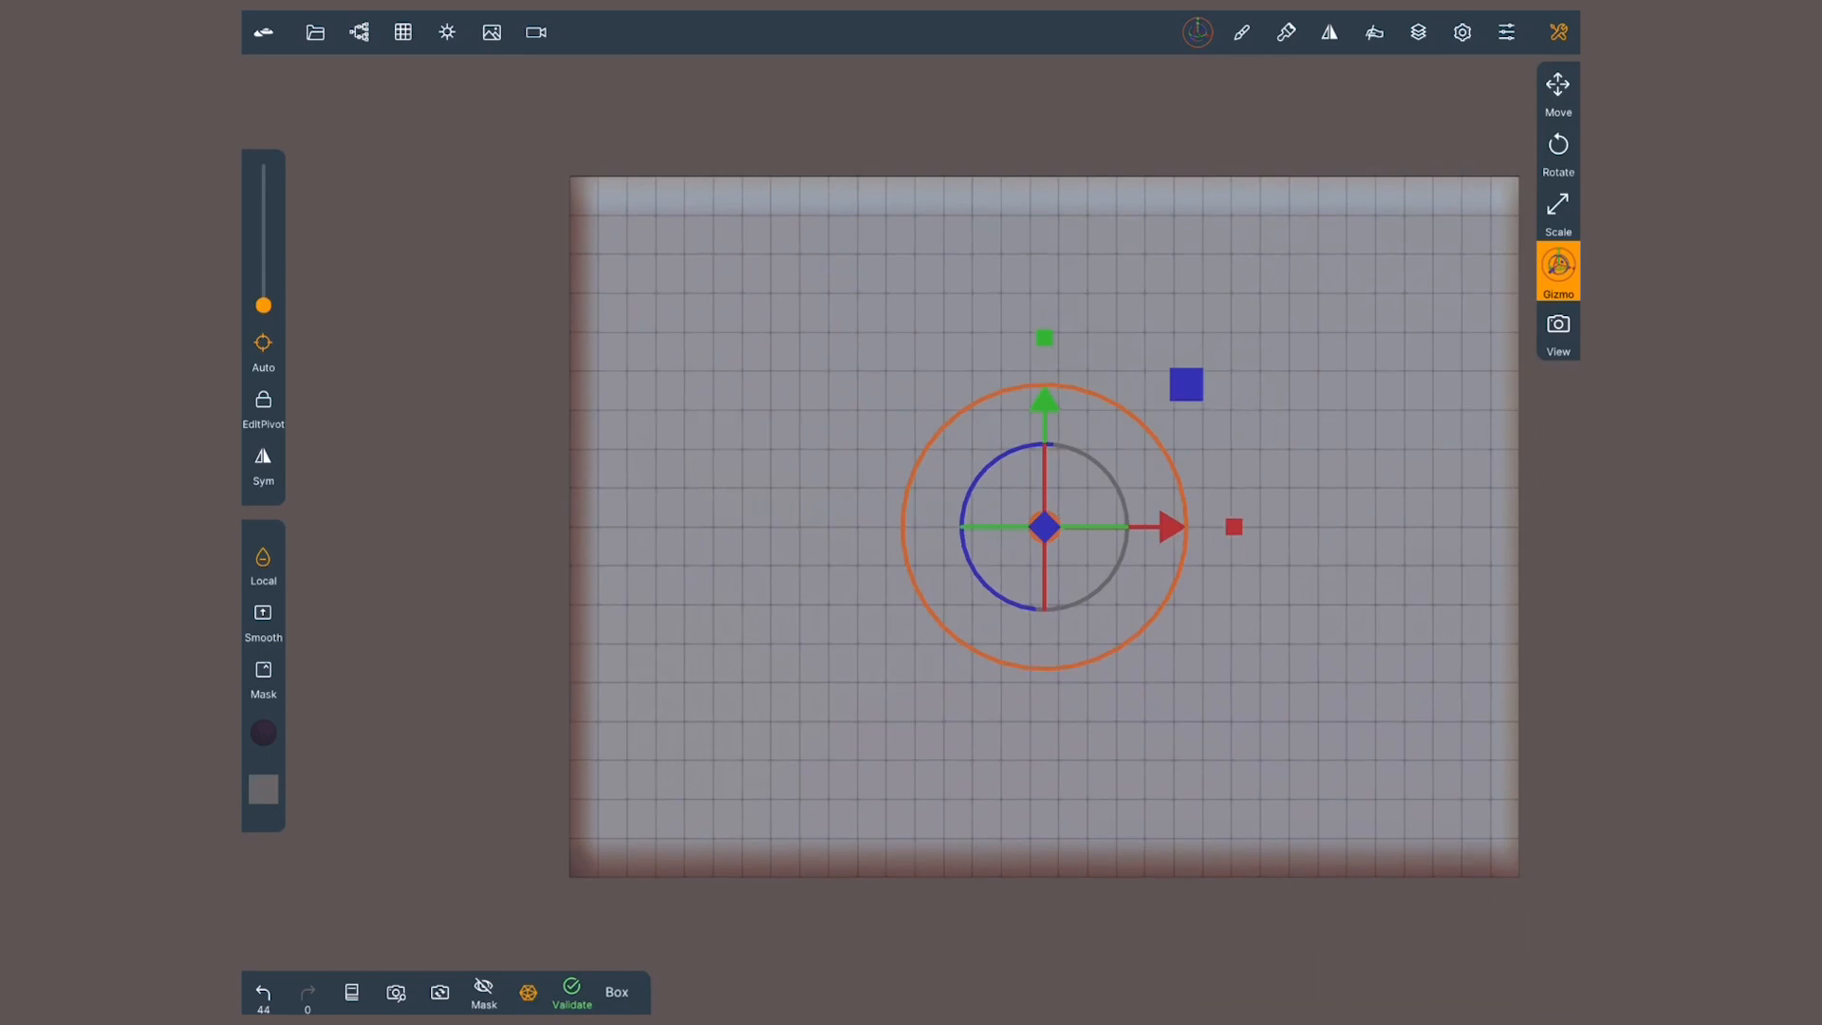
pyautogui.click(358, 31)
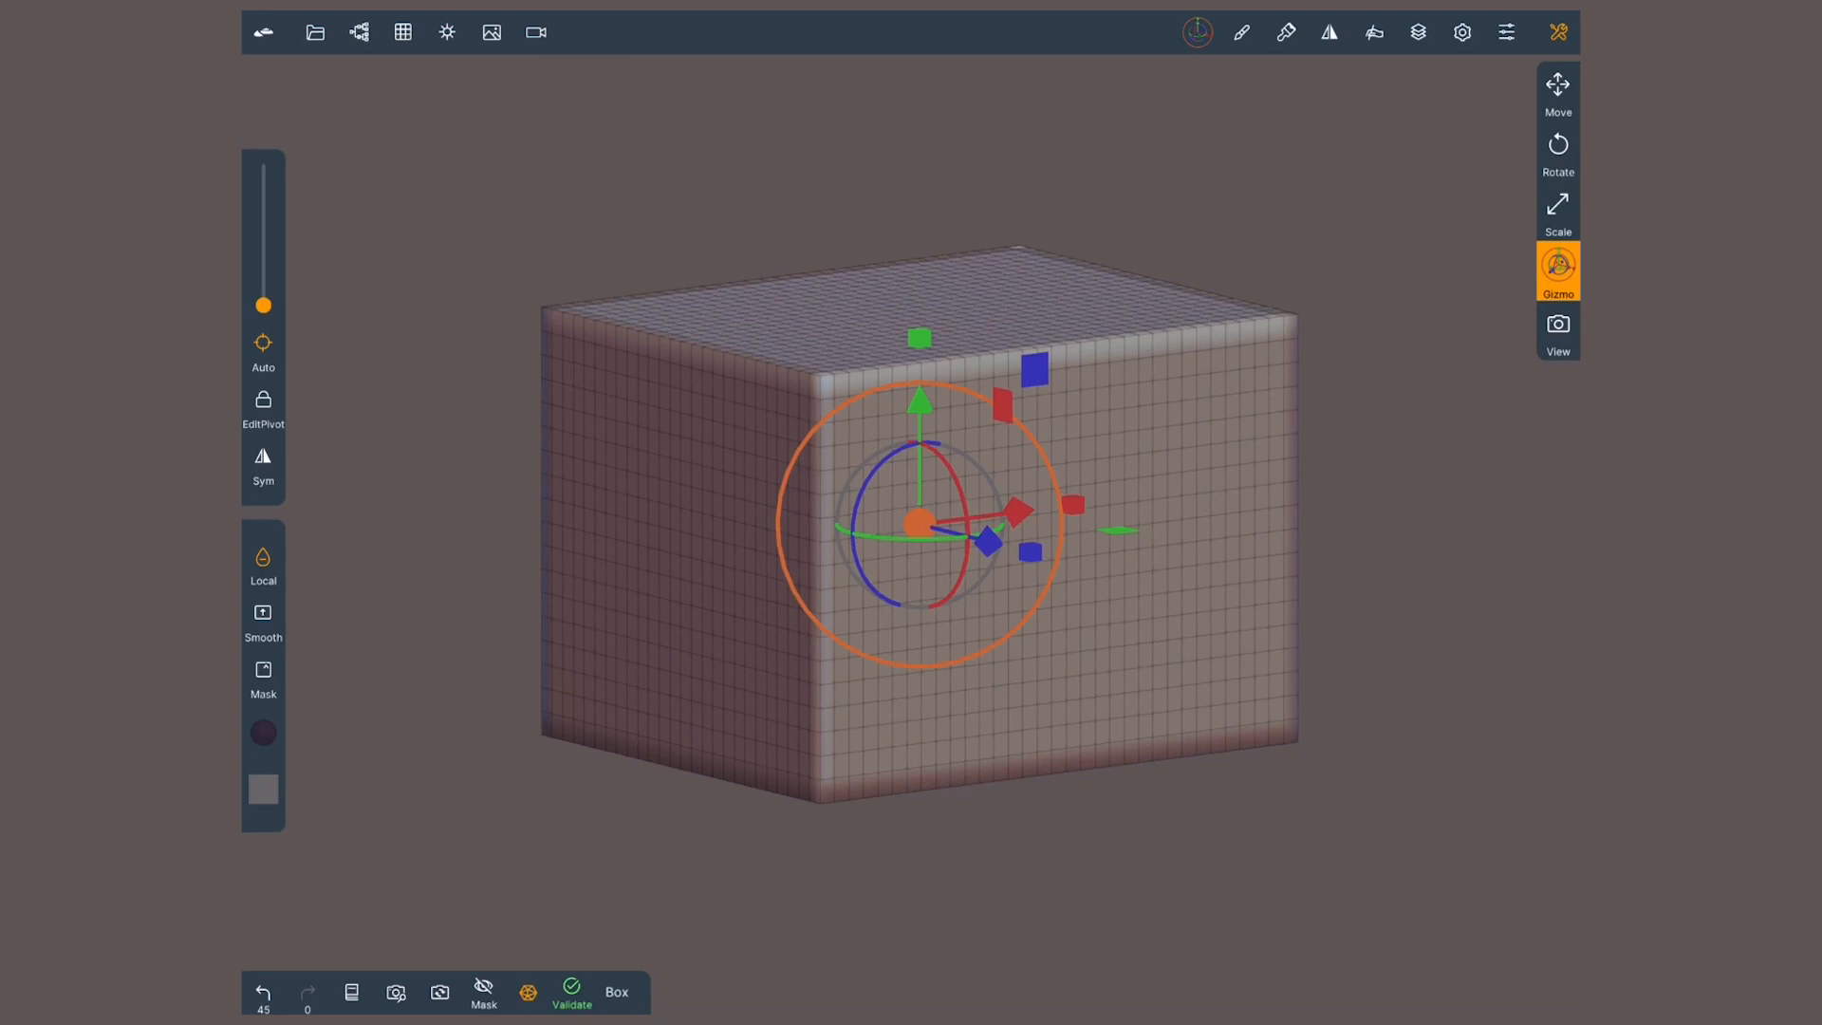
# Step: Reopen the box primitive panel and Validate the box into a mesh
pyautogui.click(359, 32)
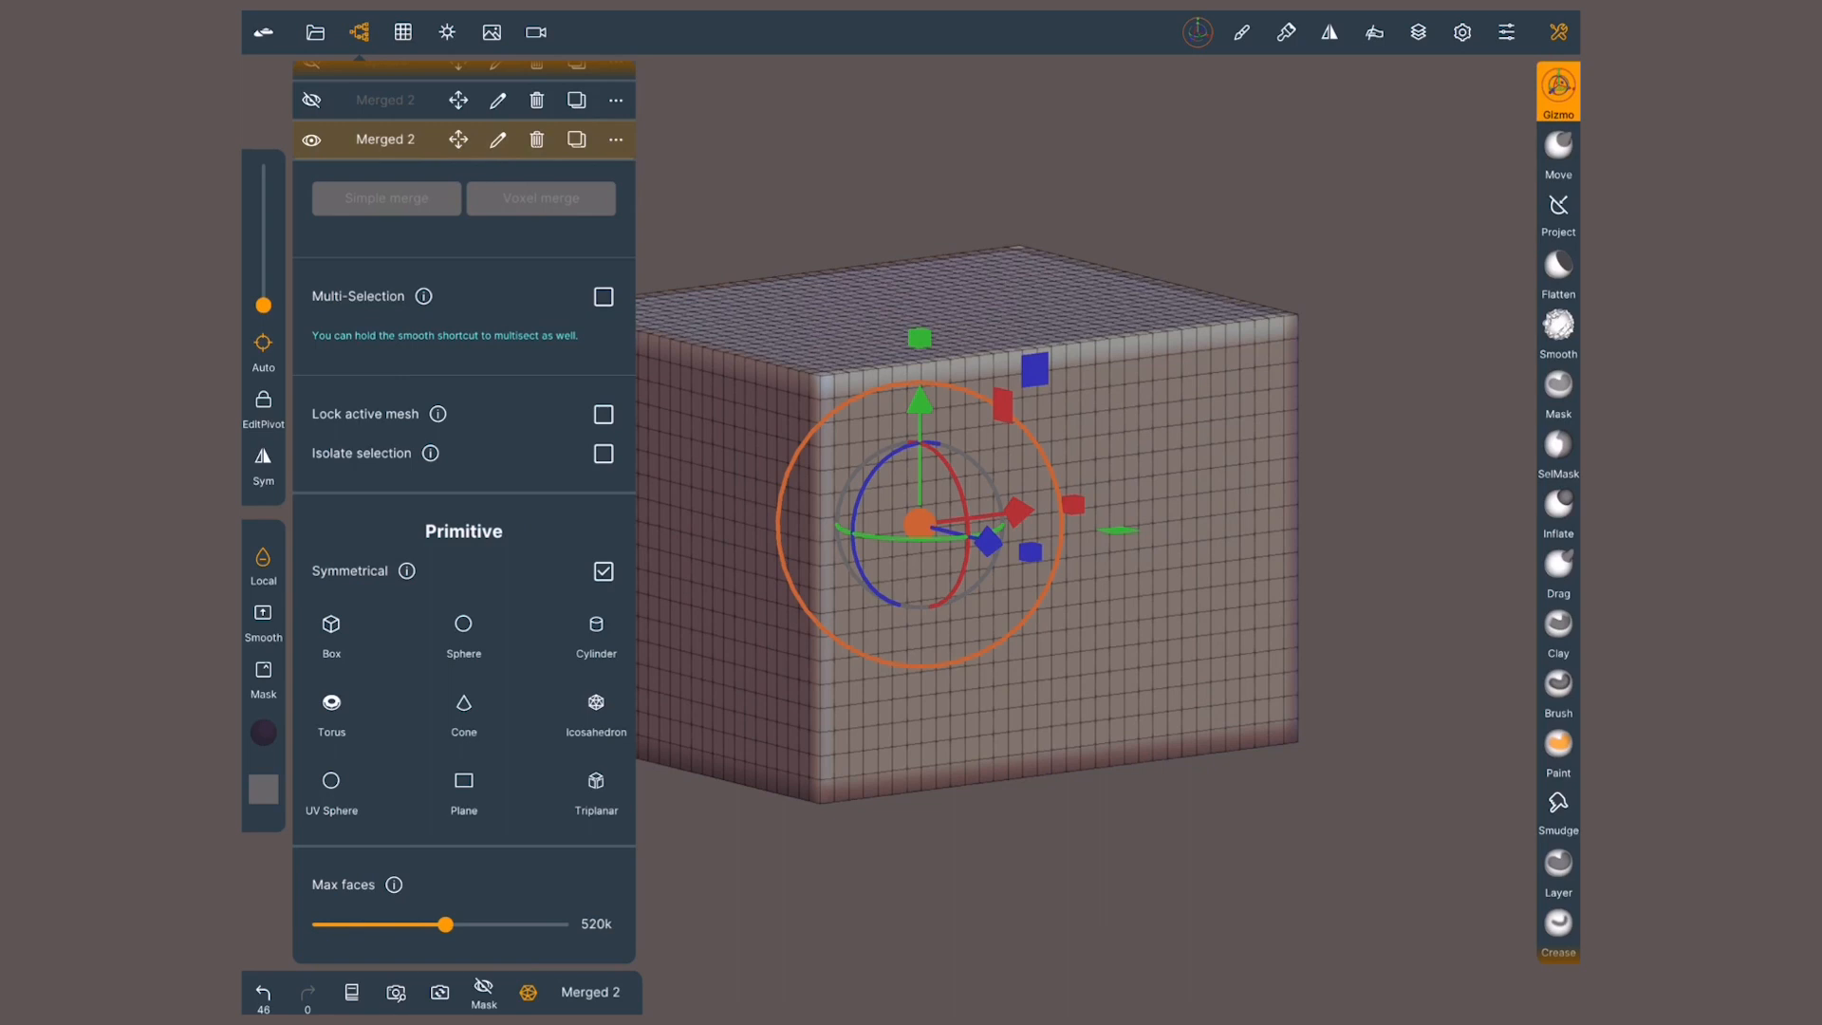
pyautogui.click(595, 787)
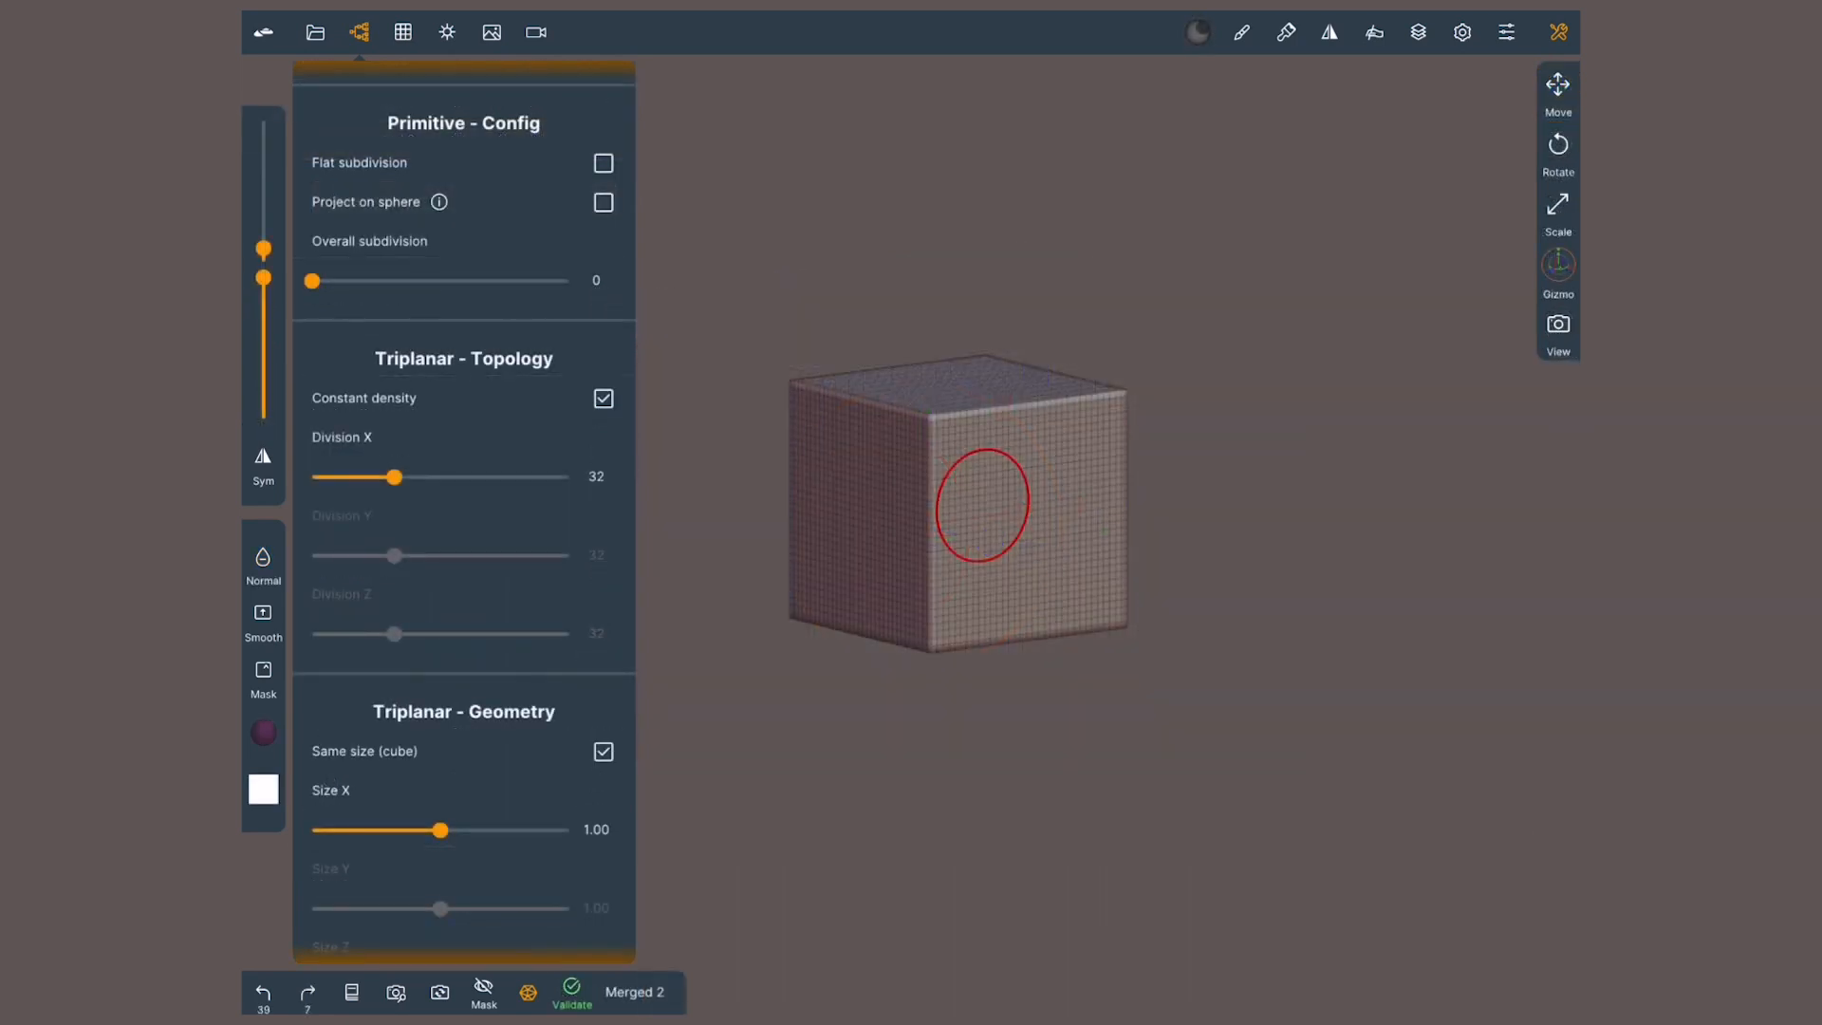